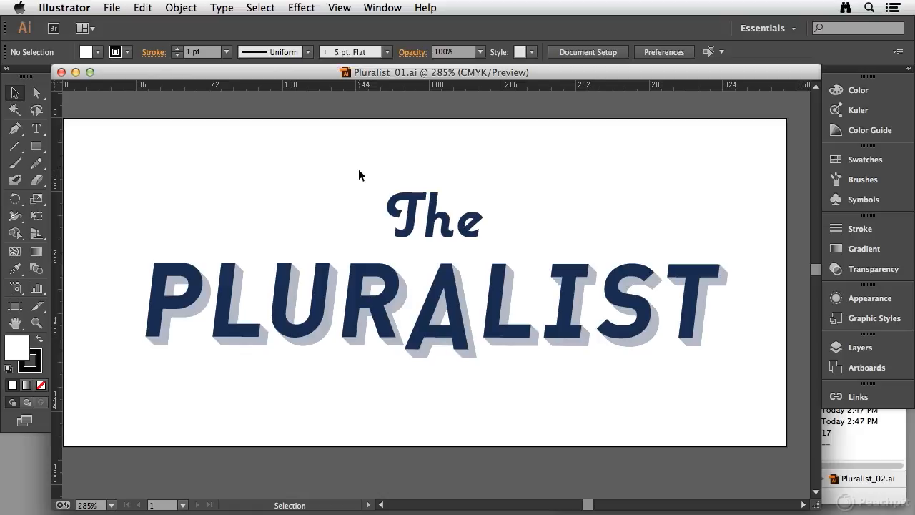
mouse_move(431, 75)
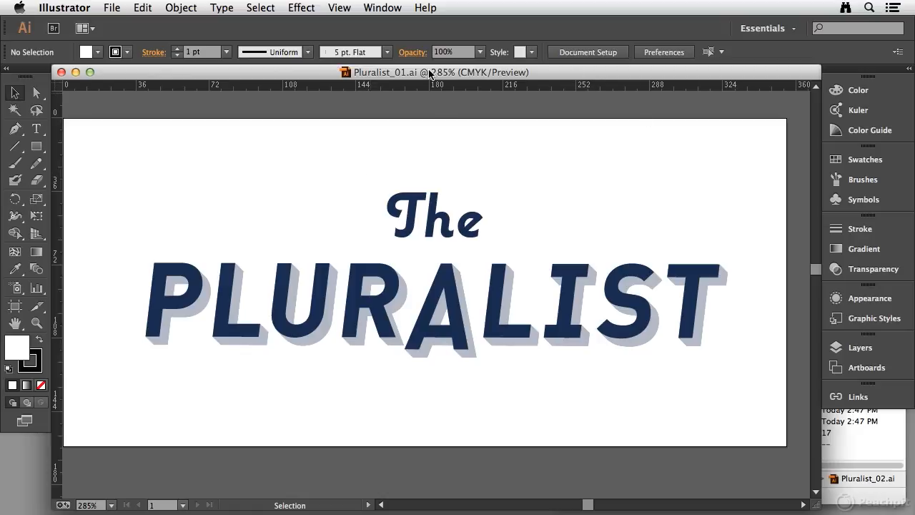
mouse_move(414, 83)
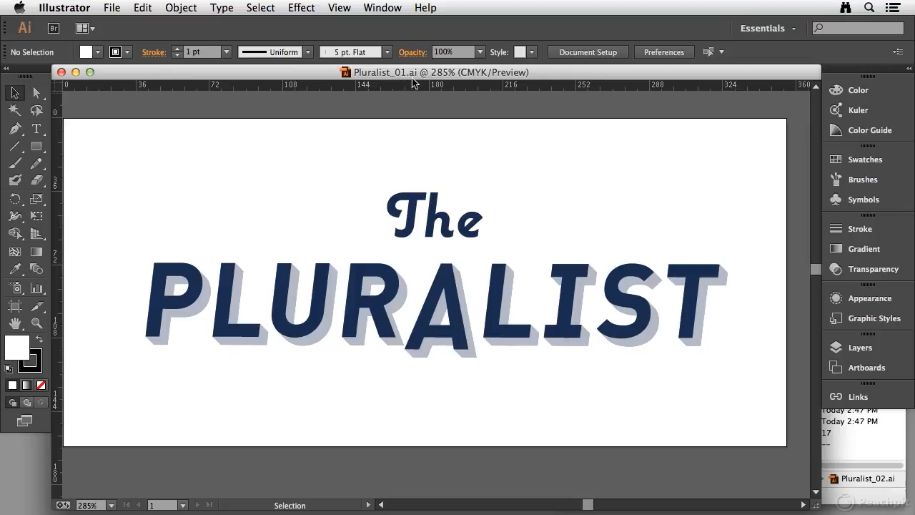
mouse_move(401, 109)
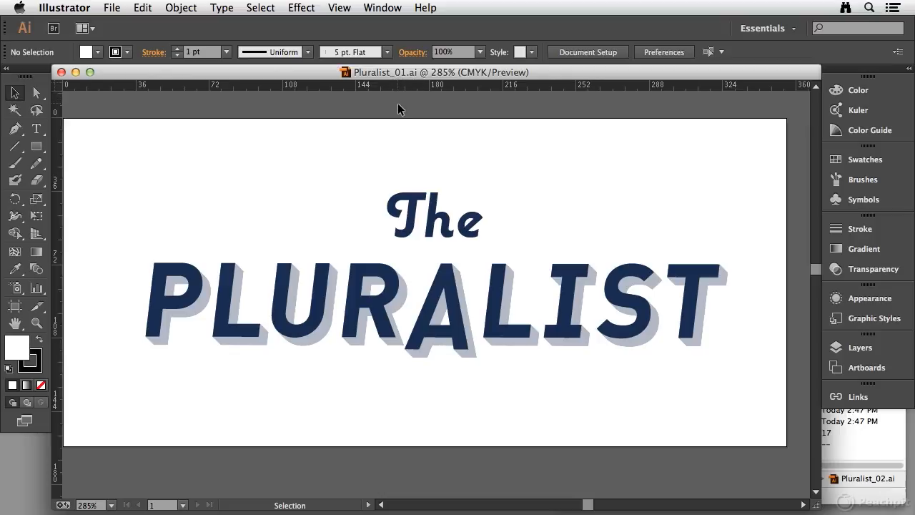
mouse_move(401, 118)
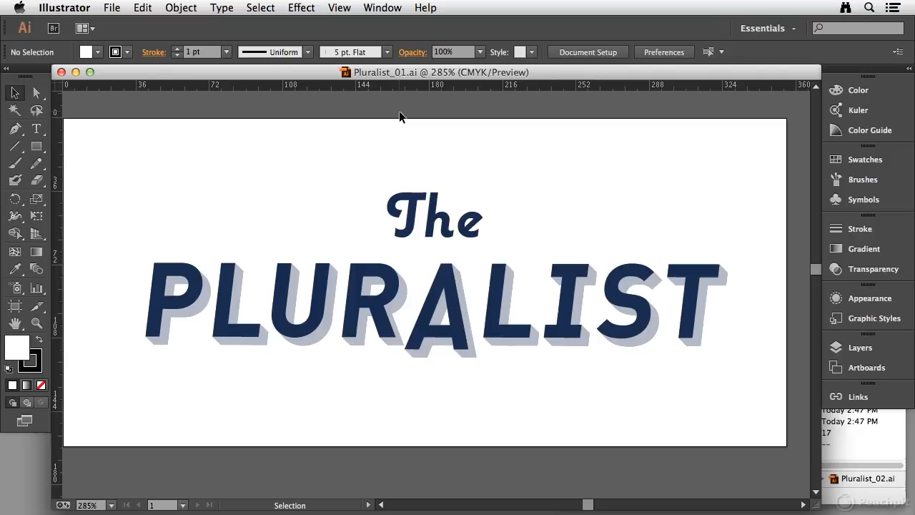
mouse_move(401, 114)
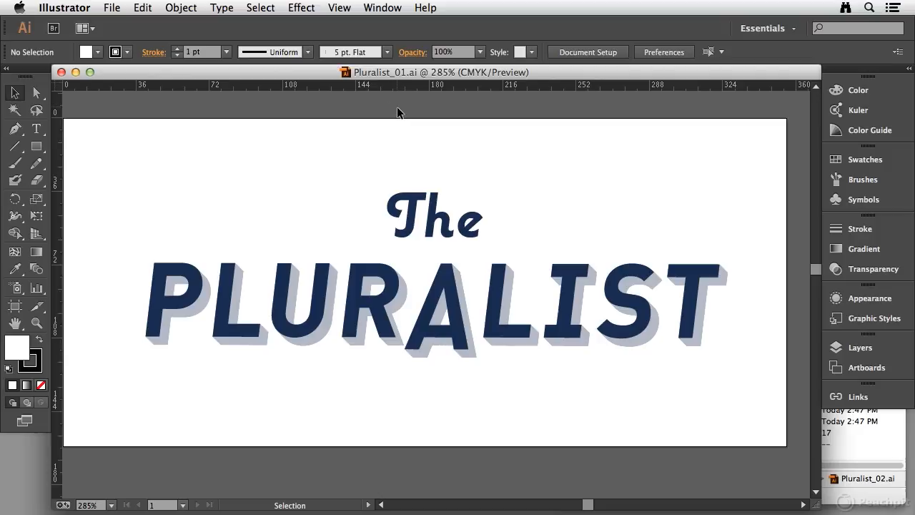
mouse_move(335, 133)
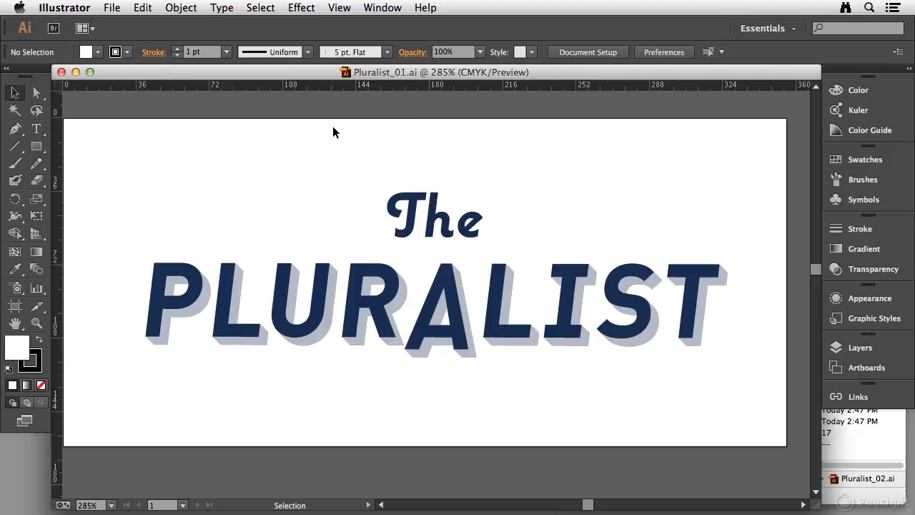
mouse_move(326, 137)
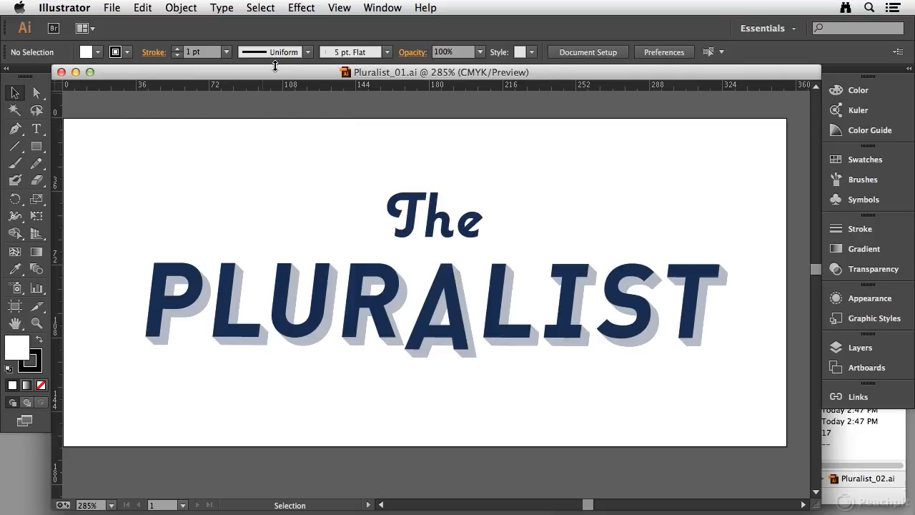
mouse_move(270, 74)
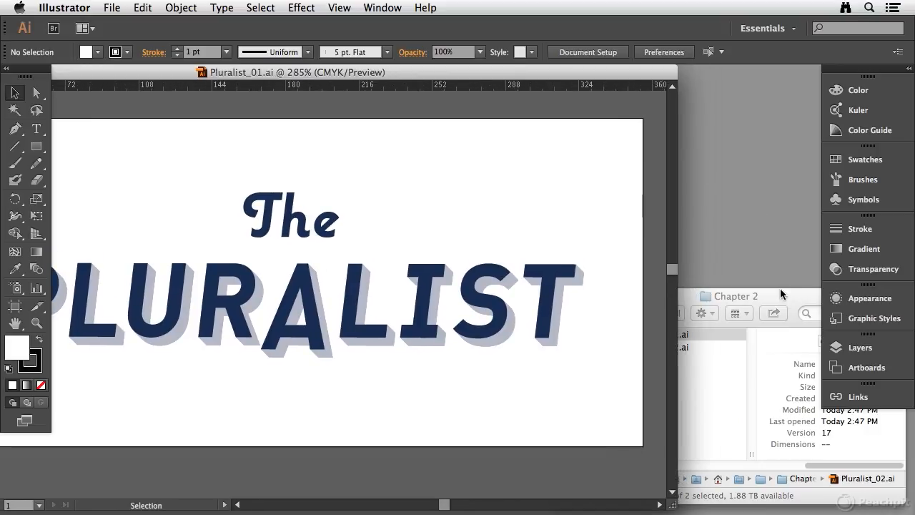
mouse_move(732, 299)
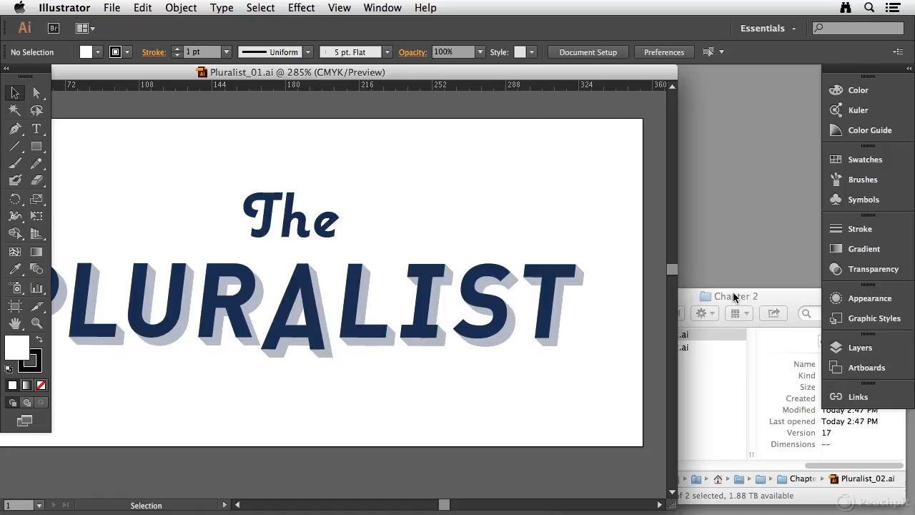
mouse_move(753, 247)
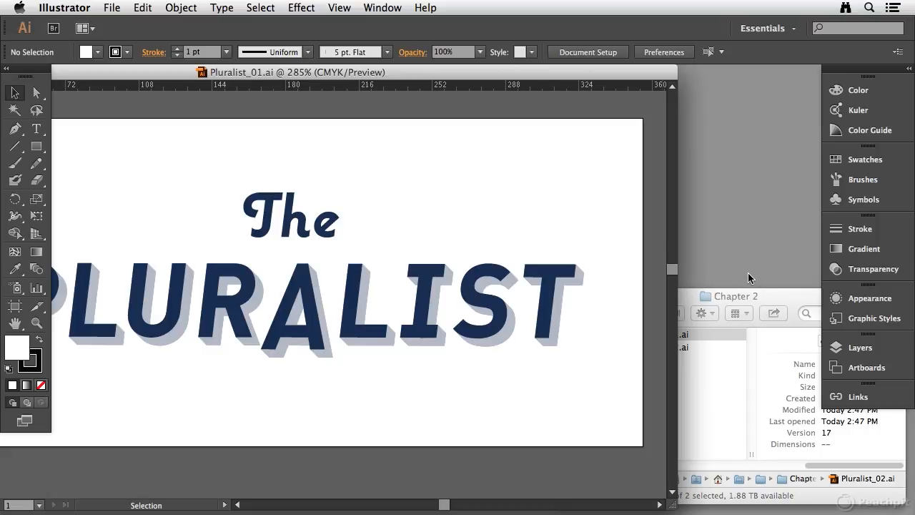
mouse_move(300, 112)
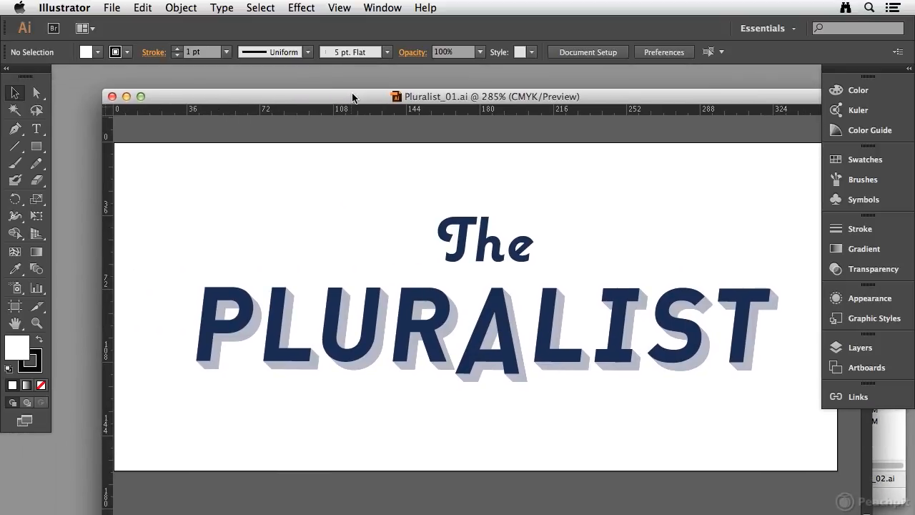
mouse_move(381, 17)
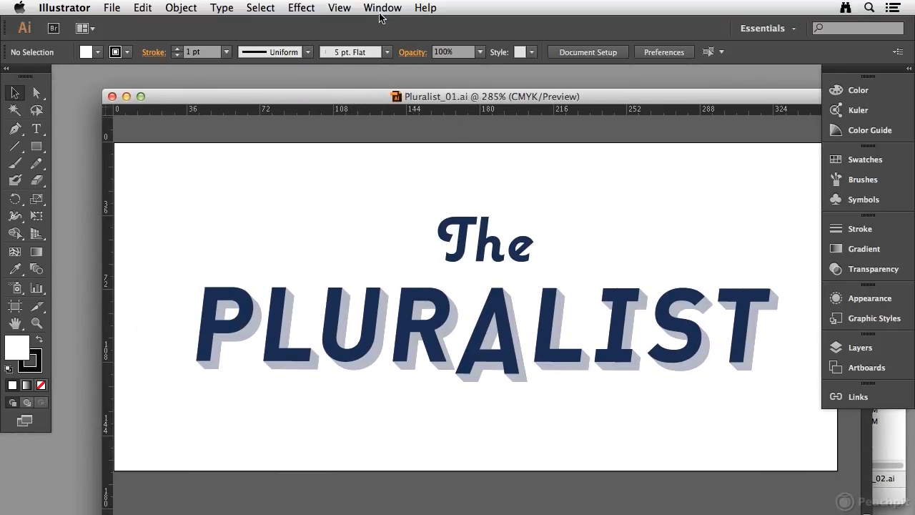
- Hide the Application Bar via Window > Application Bar
click(384, 9)
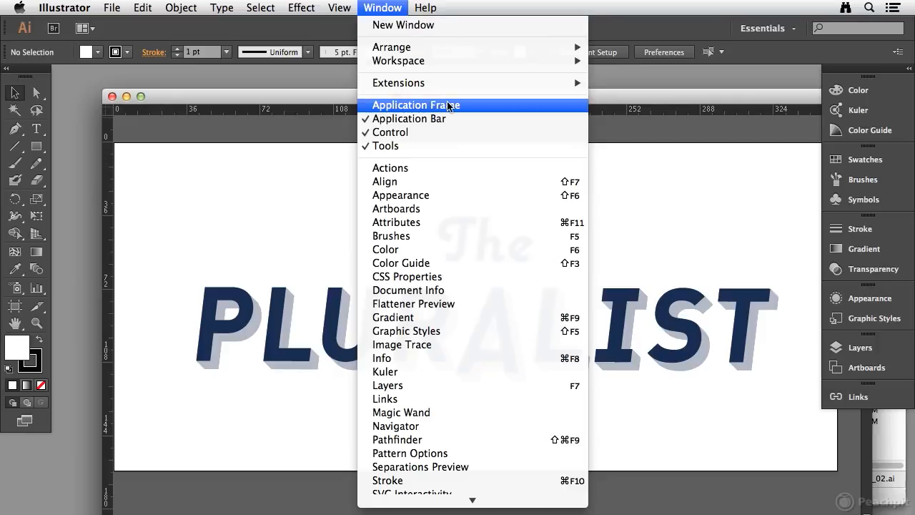
mouse_move(409, 119)
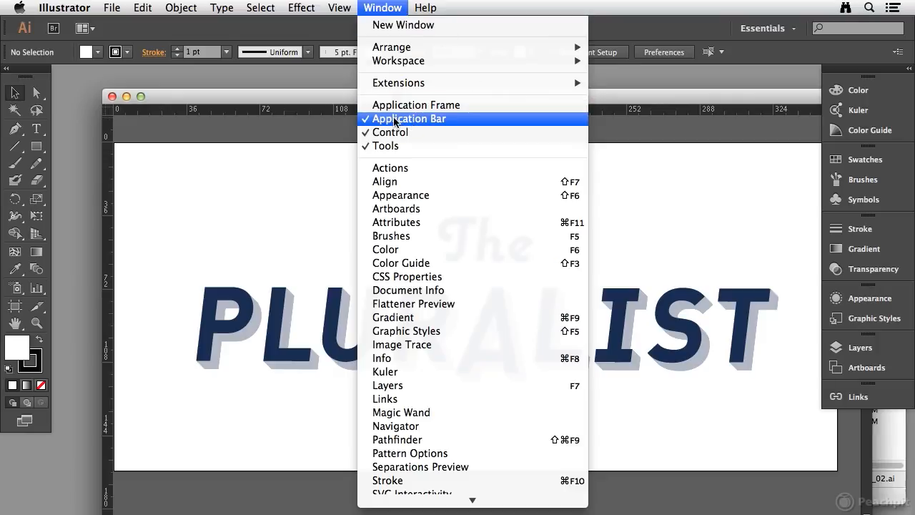
mouse_move(415, 104)
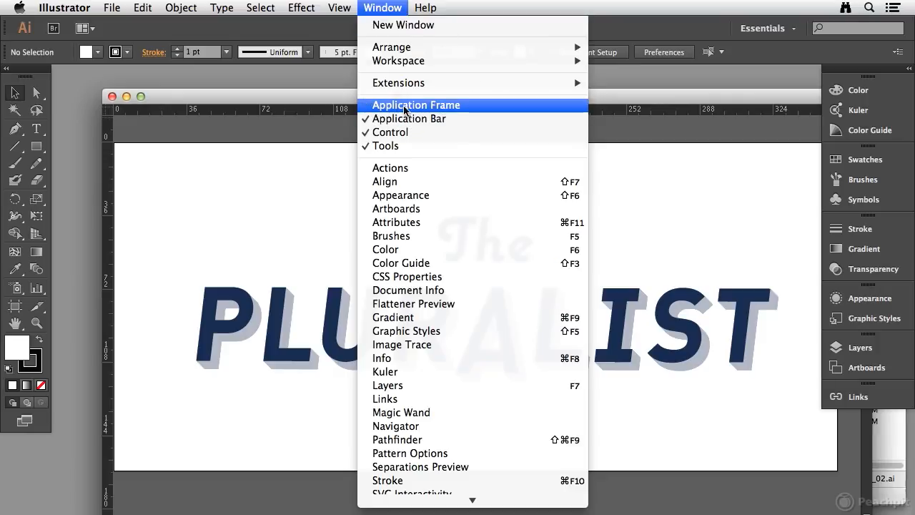
mouse_move(412, 118)
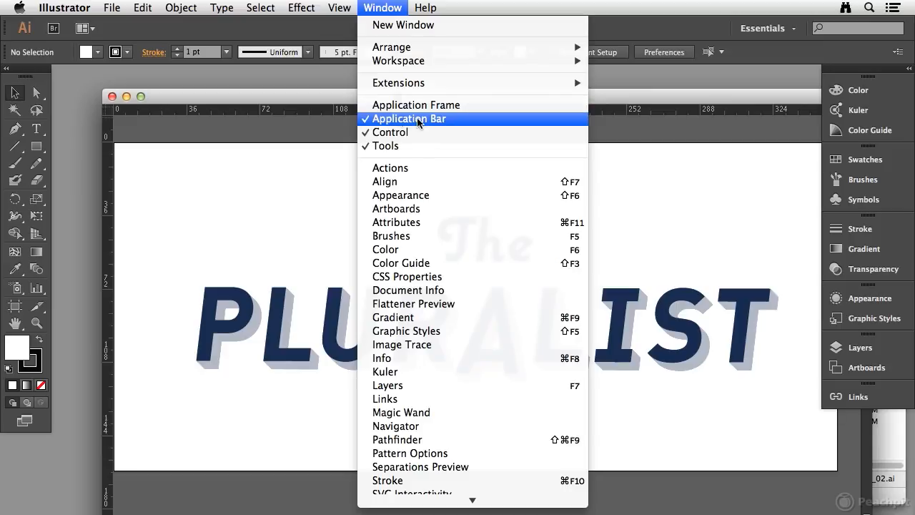
mouse_move(404, 123)
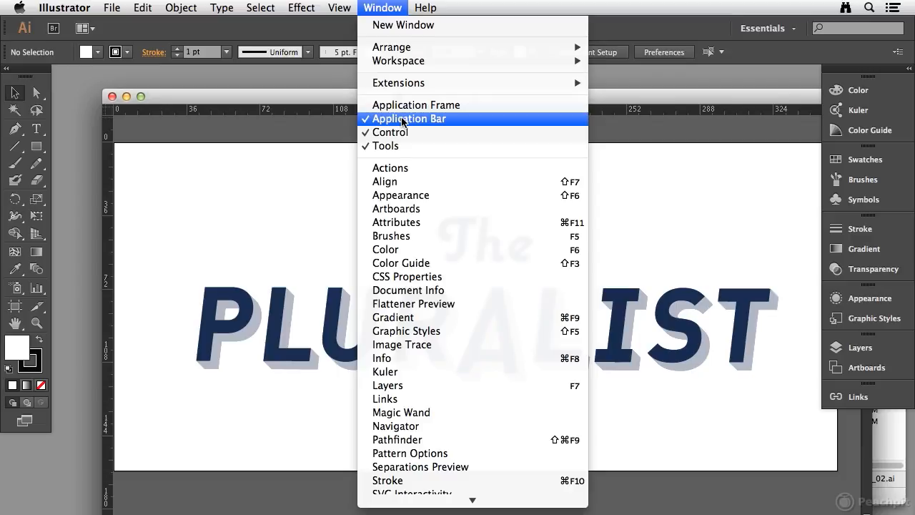
click(411, 118)
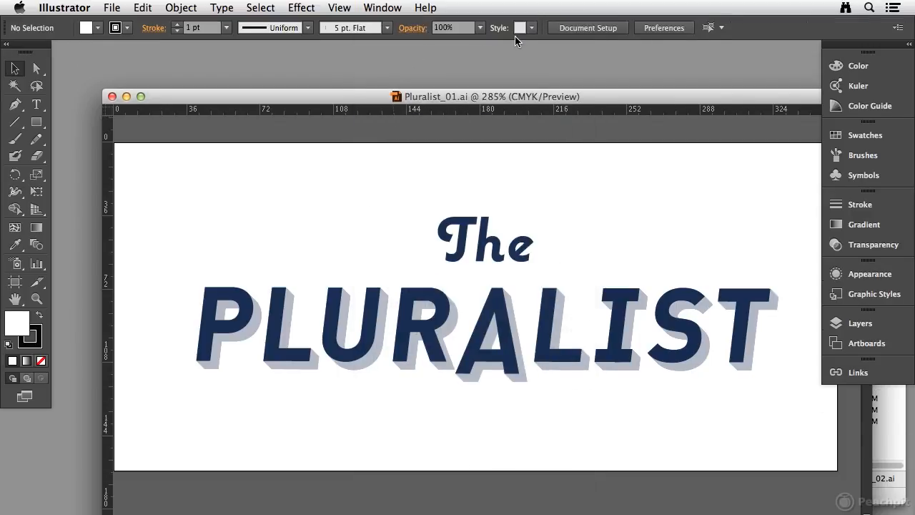
mouse_move(732, 54)
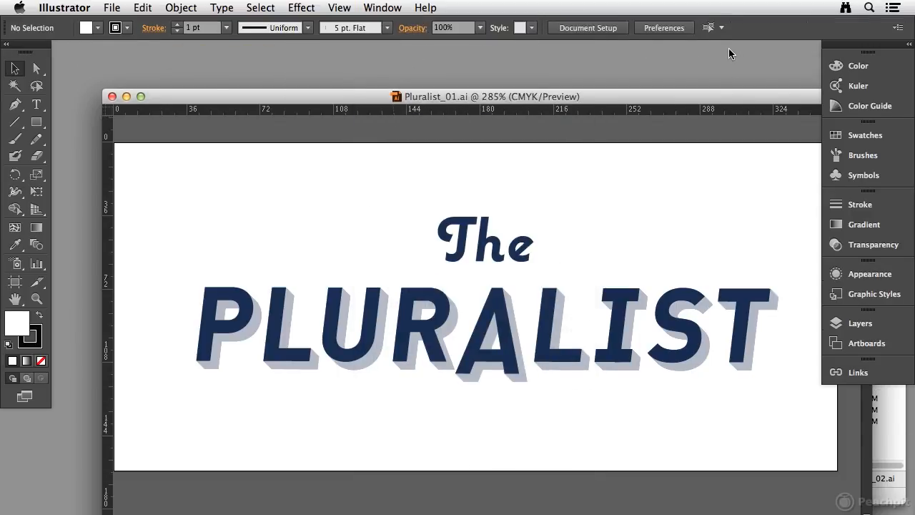
mouse_move(426, 34)
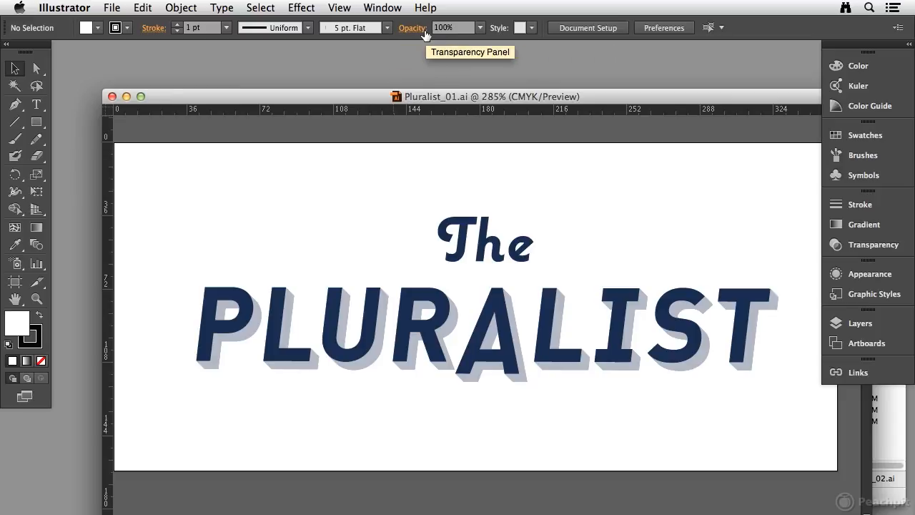
- Re-enable the Application Bar via Window > Application Bar
click(383, 8)
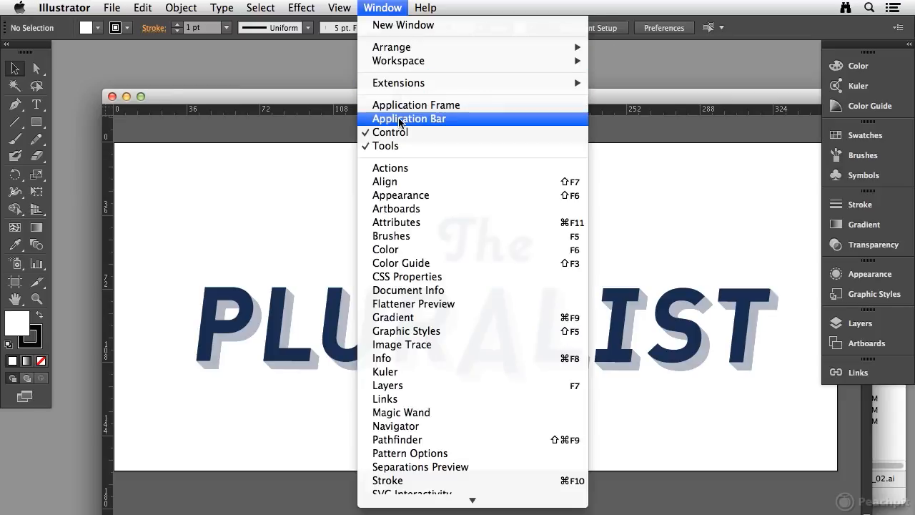
click(409, 119)
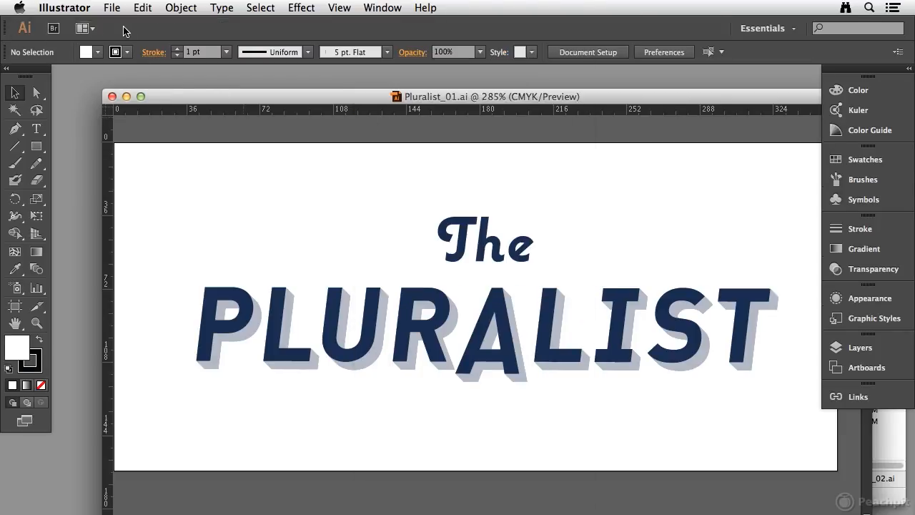
mouse_move(311, 25)
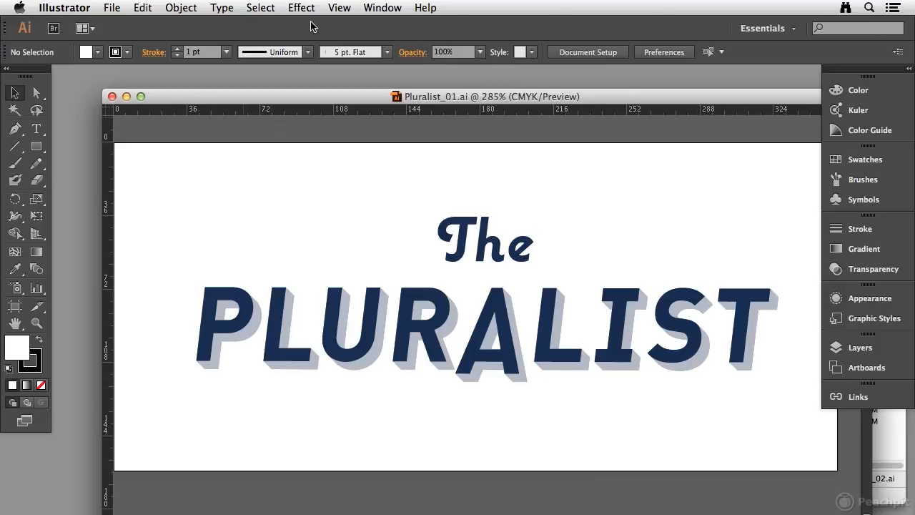
mouse_move(163, 35)
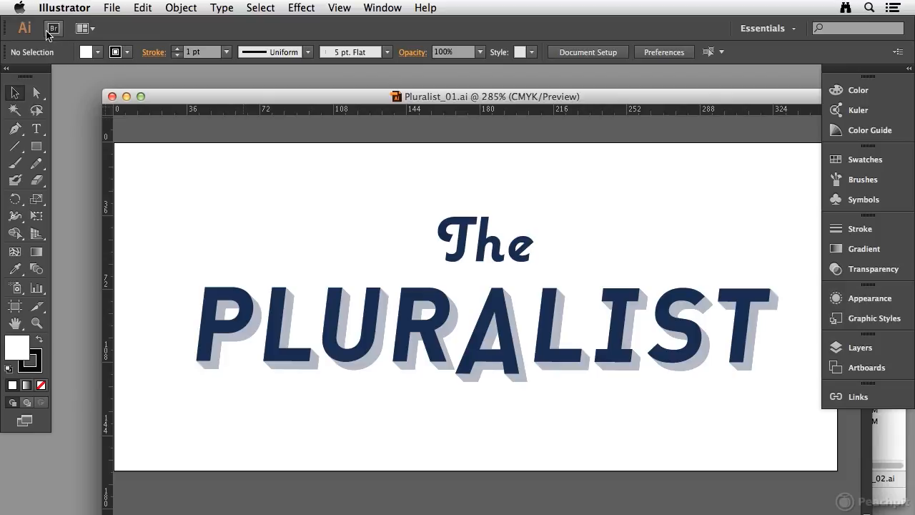
mouse_move(84, 29)
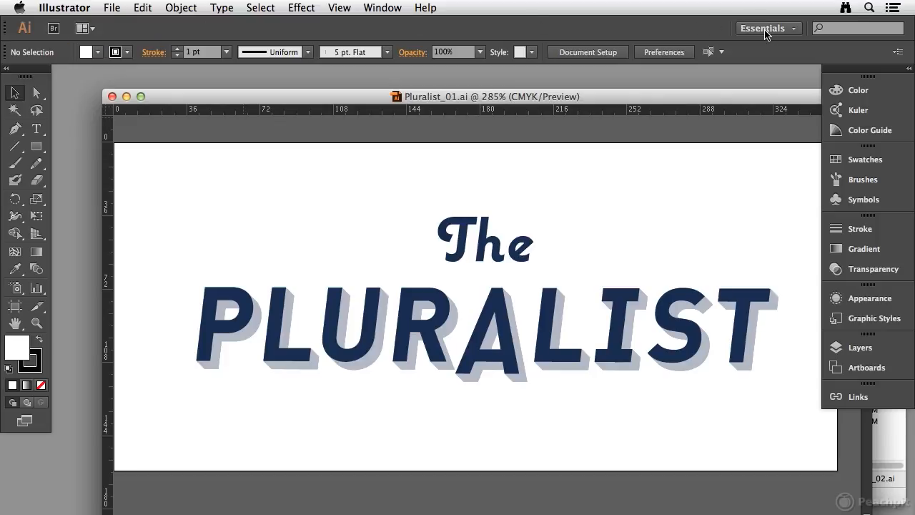
mouse_move(858, 34)
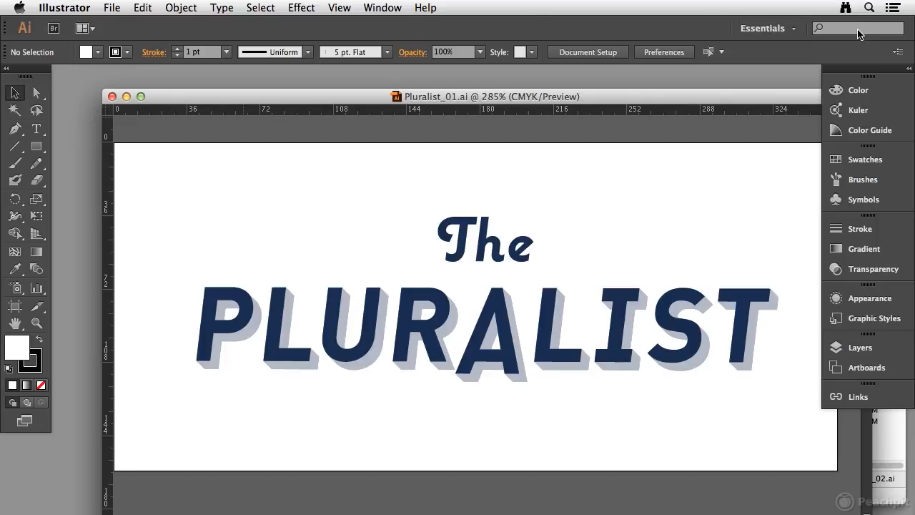
mouse_move(610, 40)
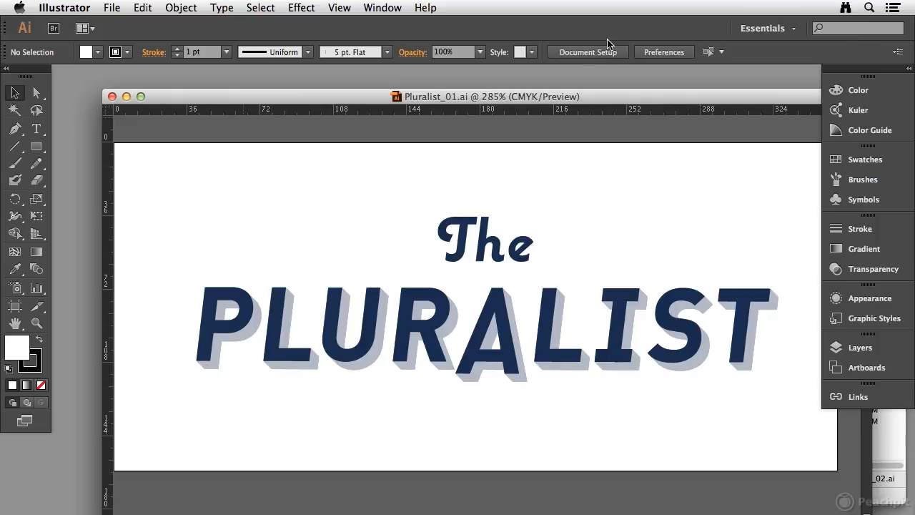
- Turn on the Application Frame so Pluralist_01.ai shows as a tab in one unified window
click(383, 8)
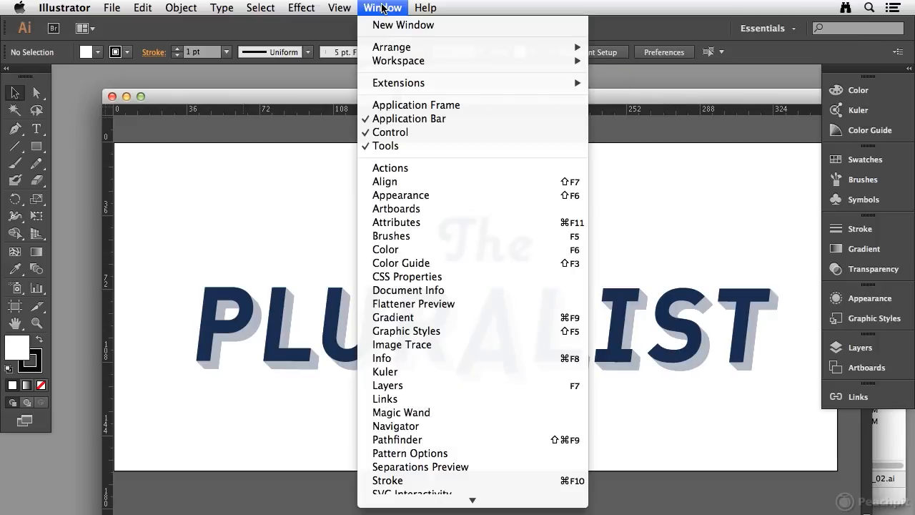
mouse_move(415, 105)
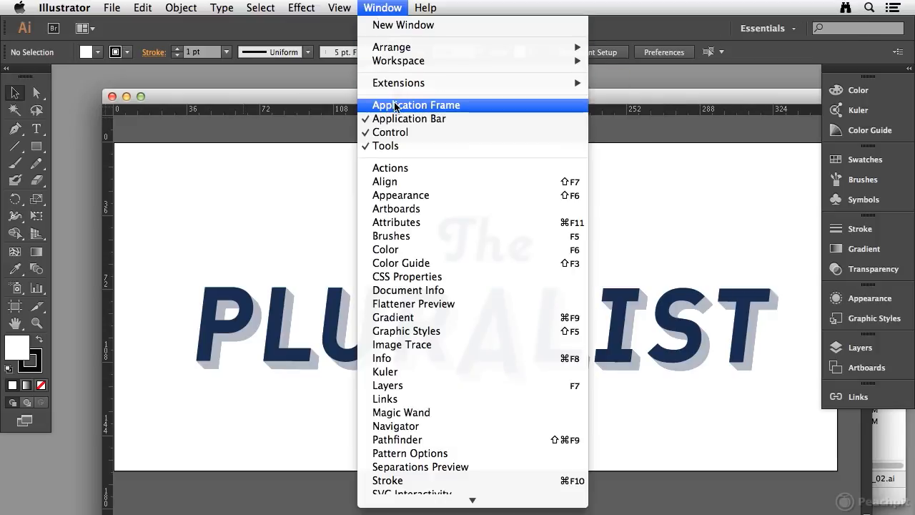
click(416, 106)
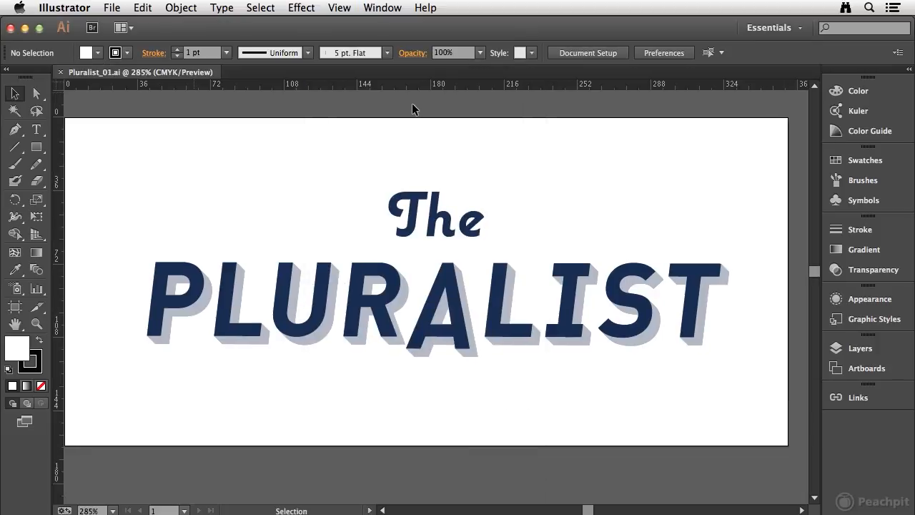
mouse_move(366, 131)
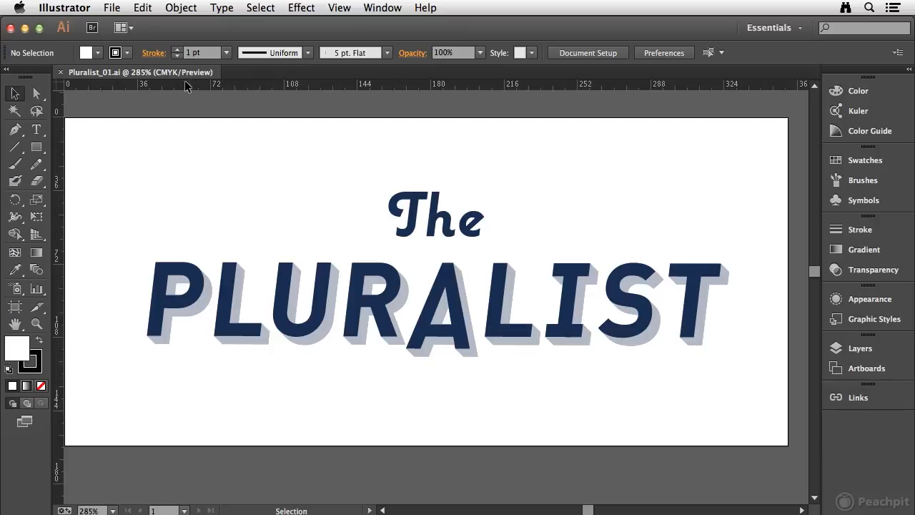
mouse_move(136, 75)
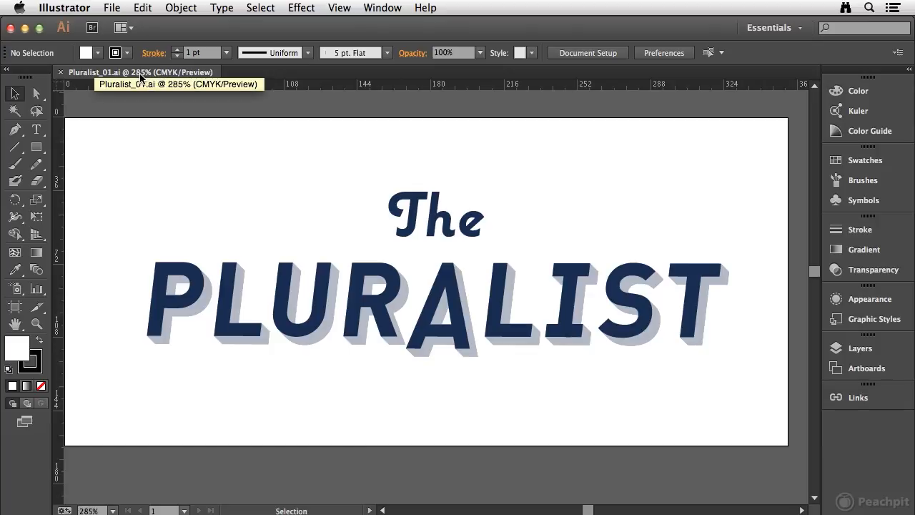
mouse_move(795, 469)
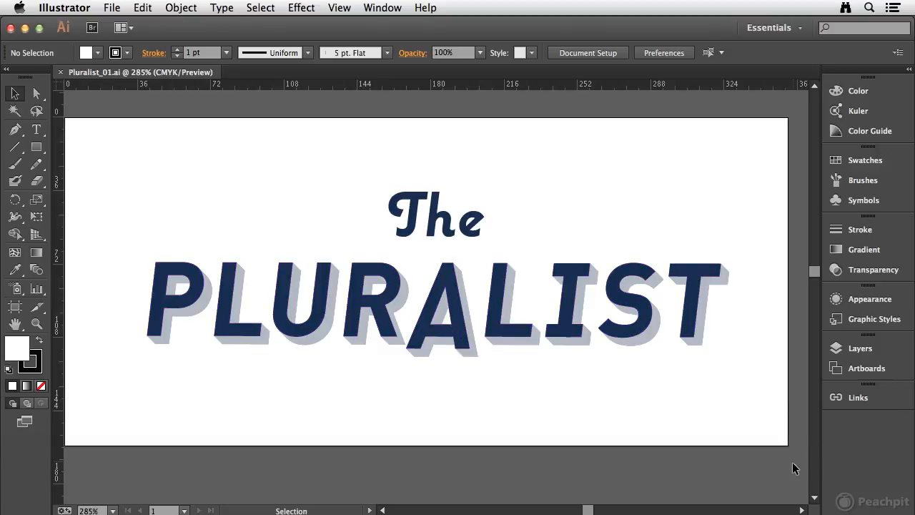
mouse_move(698, 434)
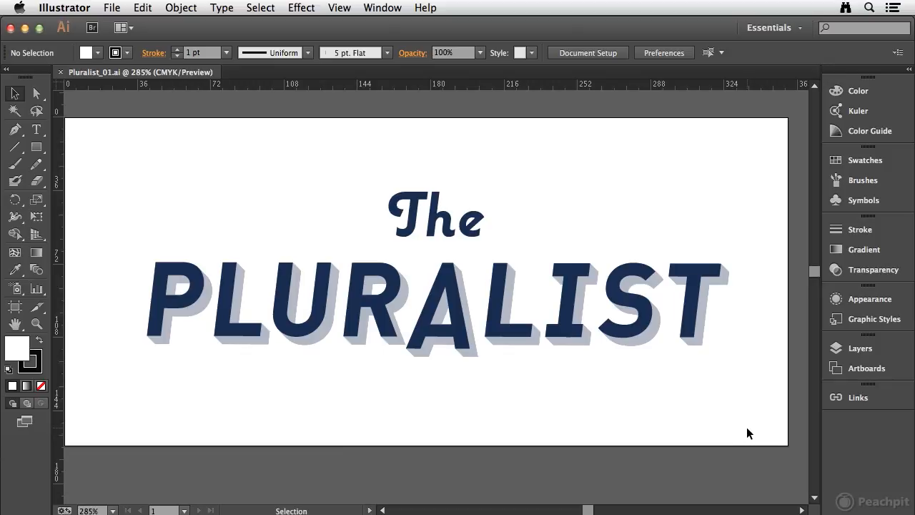
mouse_move(627, 423)
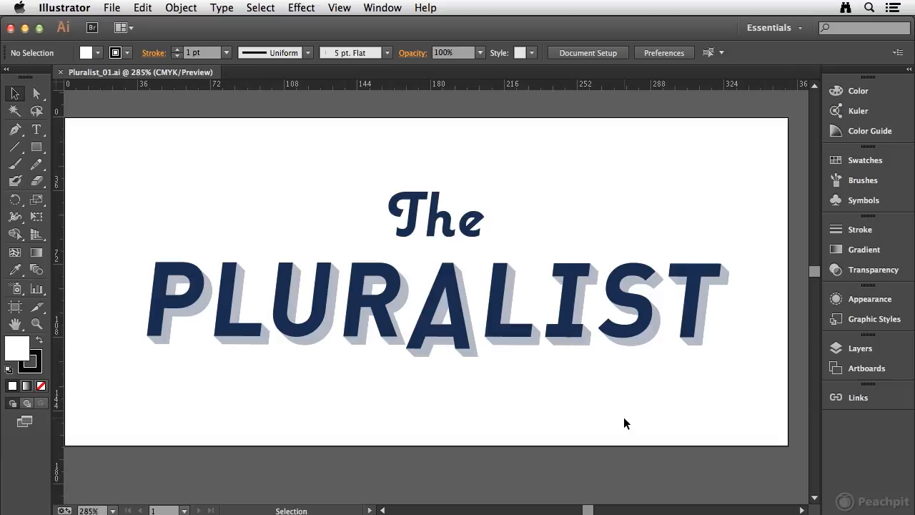
mouse_move(258, 140)
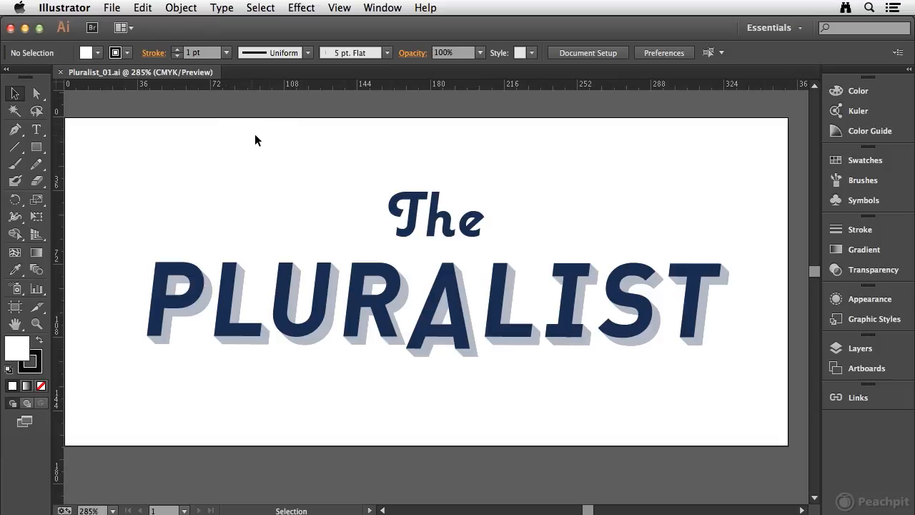
click(383, 8)
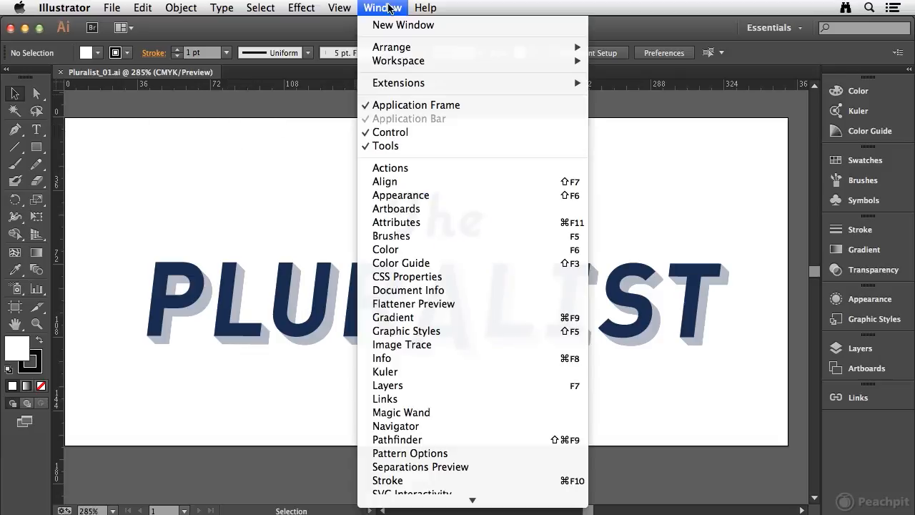
mouse_move(401, 121)
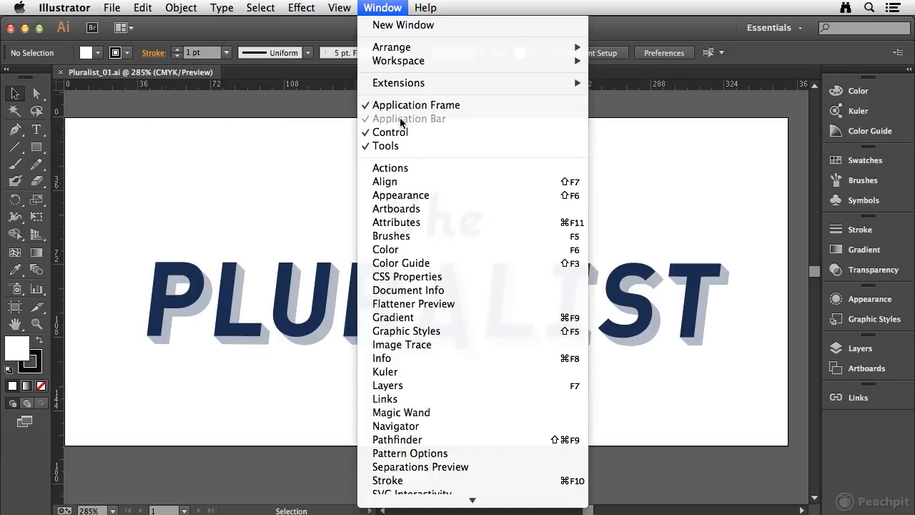
mouse_move(397, 125)
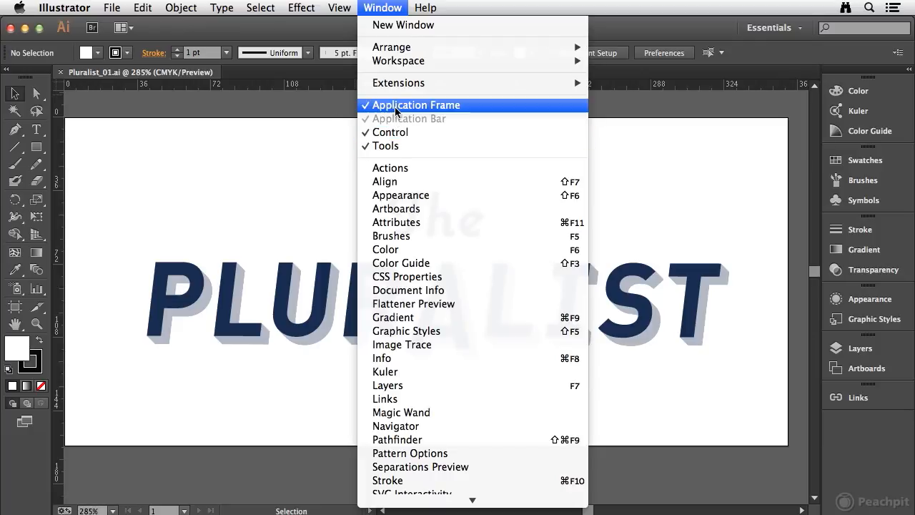
mouse_move(417, 112)
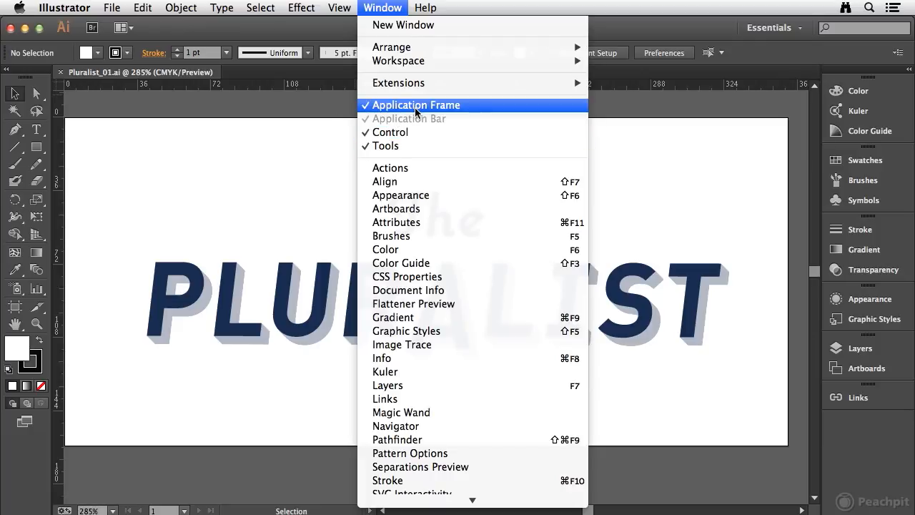
mouse_move(286, 157)
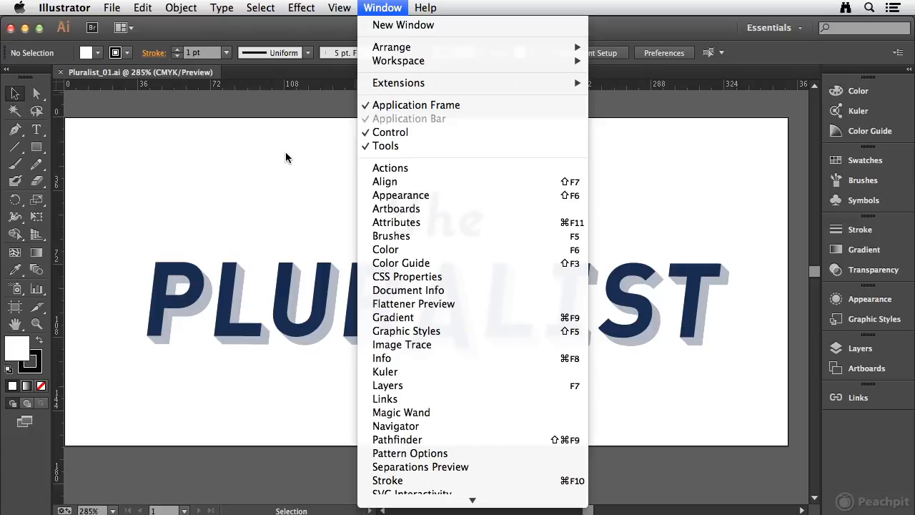
mouse_move(317, 151)
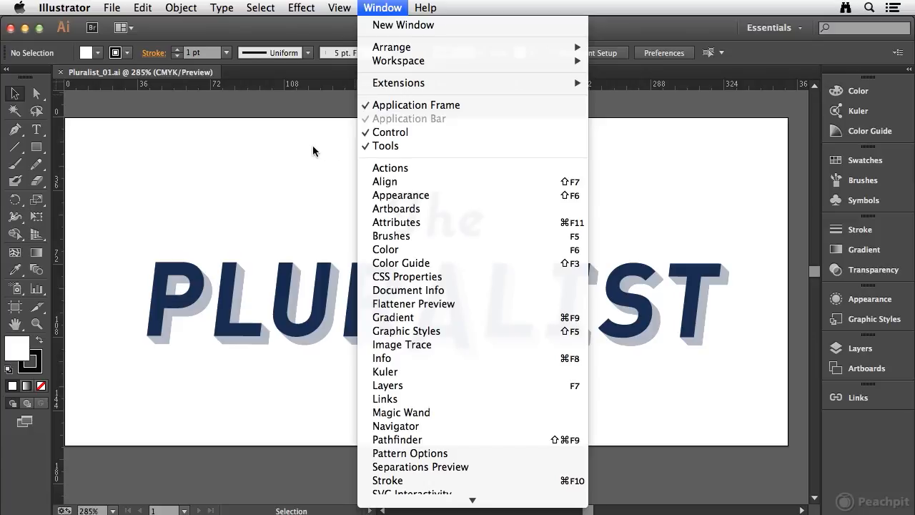
mouse_move(420, 120)
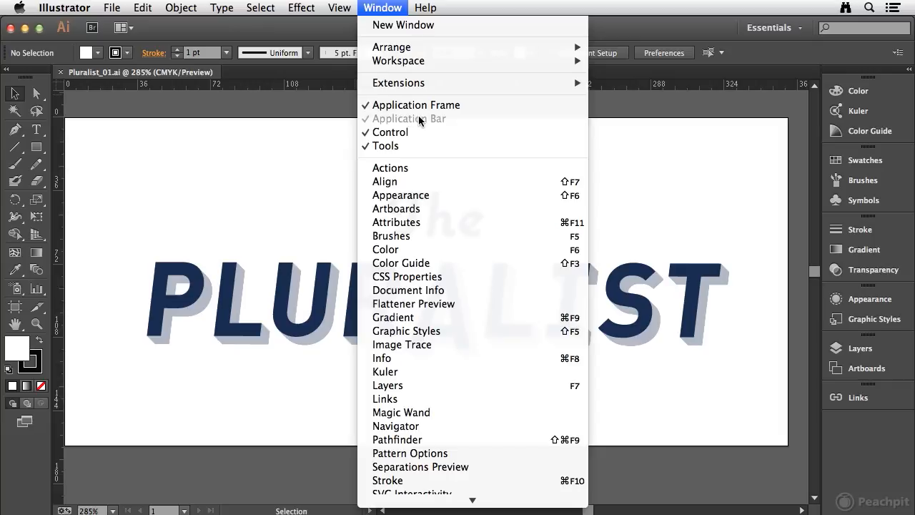
mouse_move(221, 124)
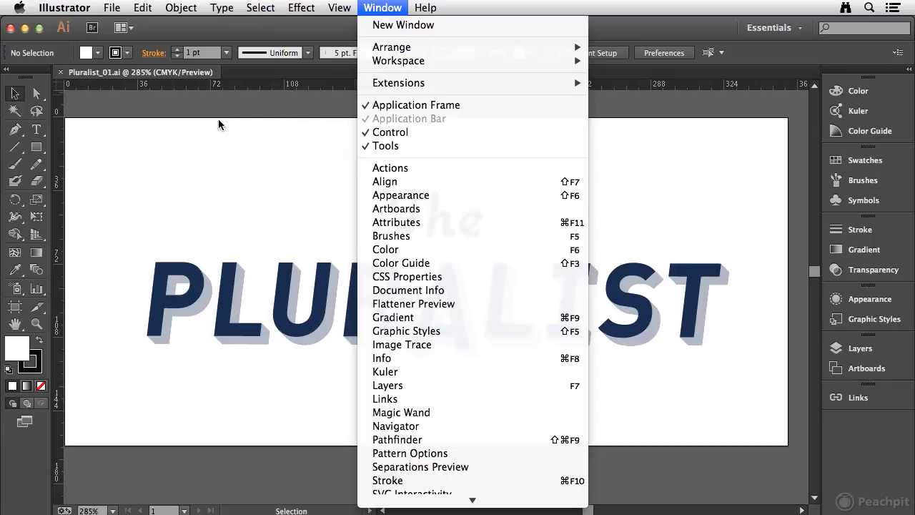
mouse_move(243, 165)
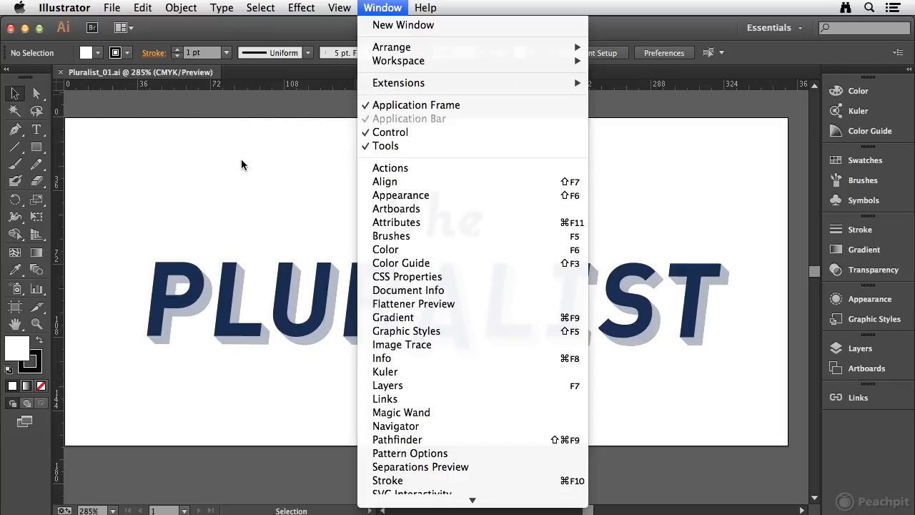
mouse_move(312, 112)
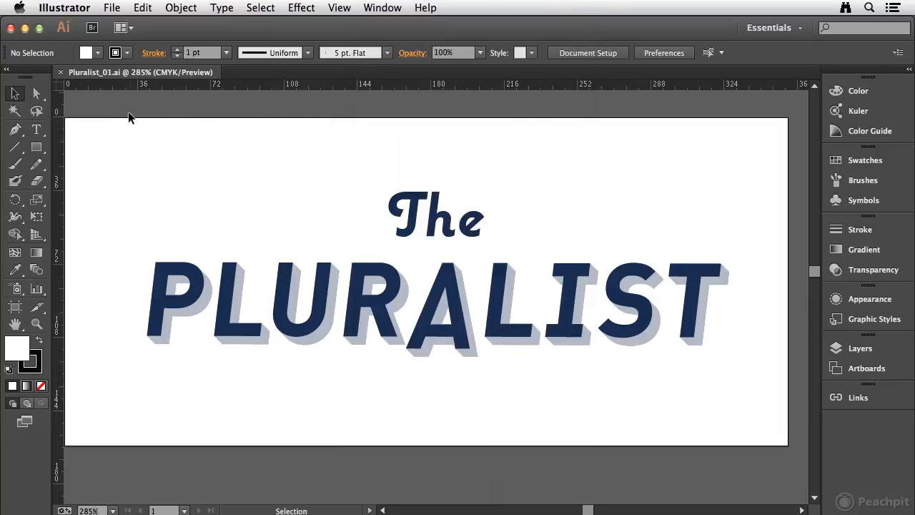
click(112, 8)
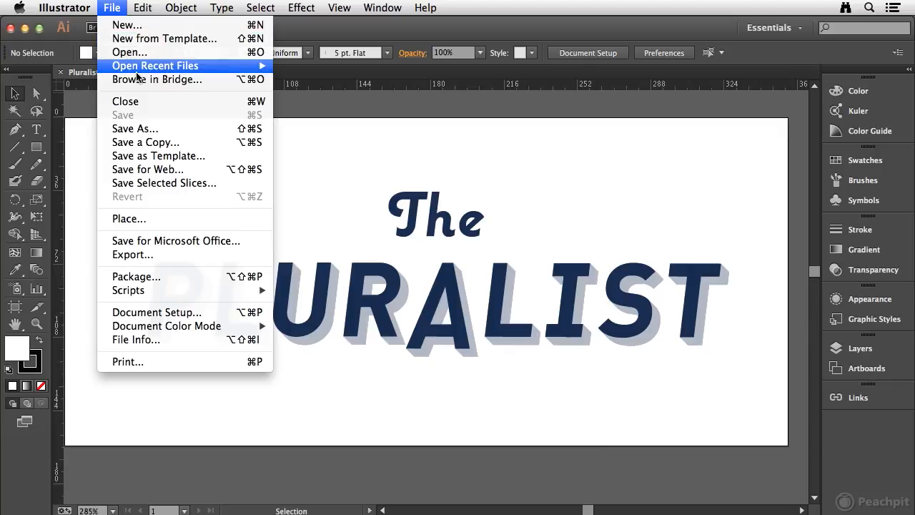
- Open Pluralist_02.ai from the Chapter 2 folder as a second document beside Pluralist_01.ai
click(128, 51)
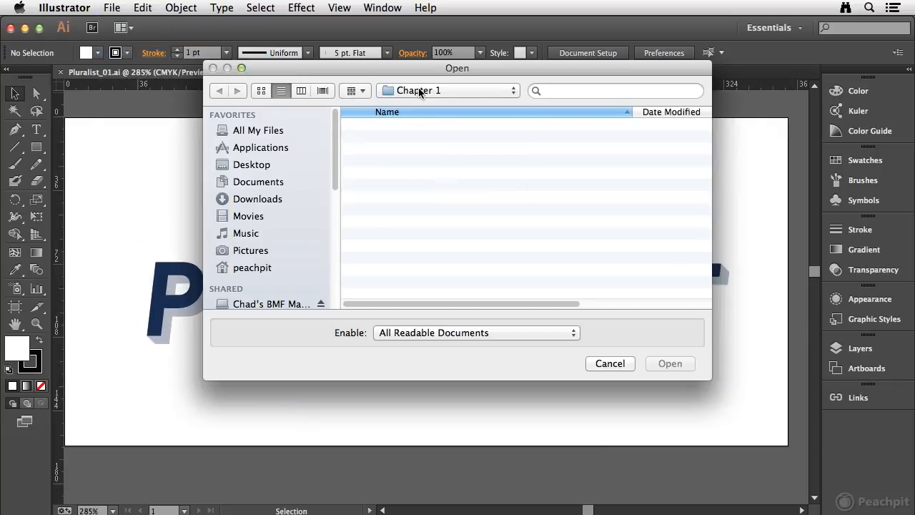
click(446, 90)
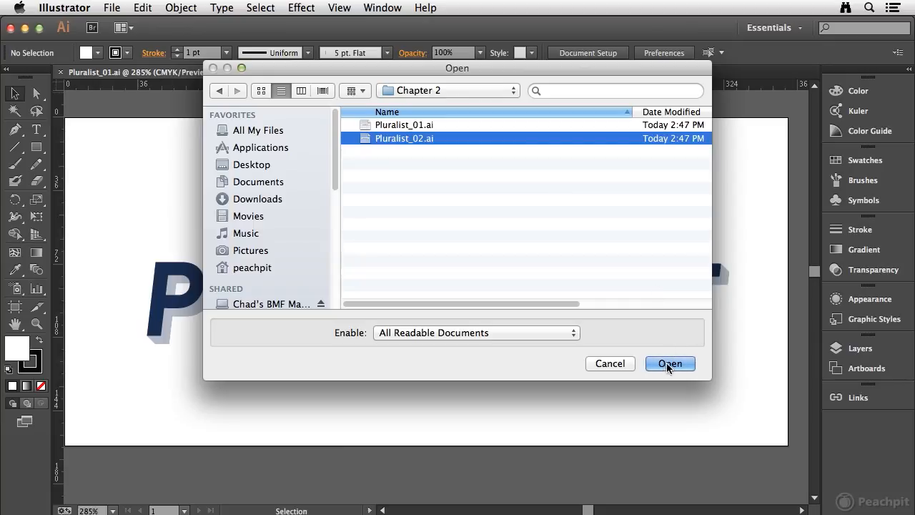
click(669, 363)
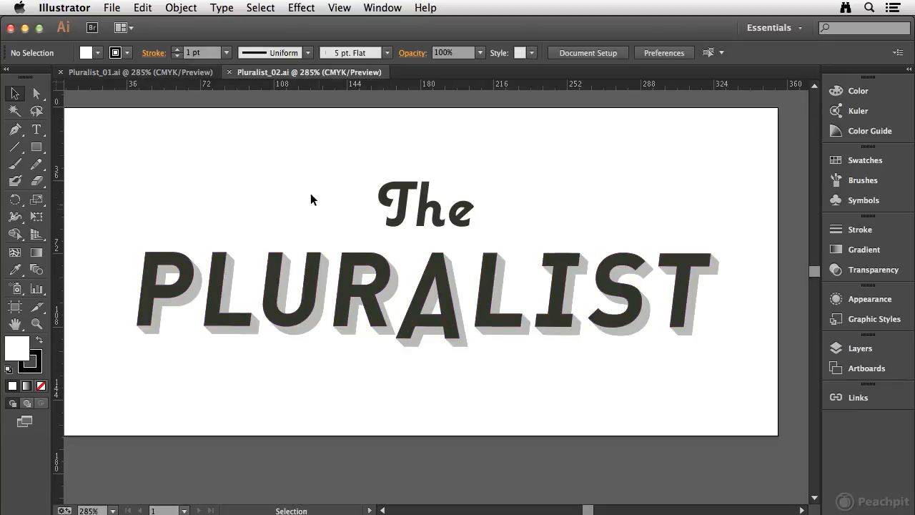
mouse_move(186, 72)
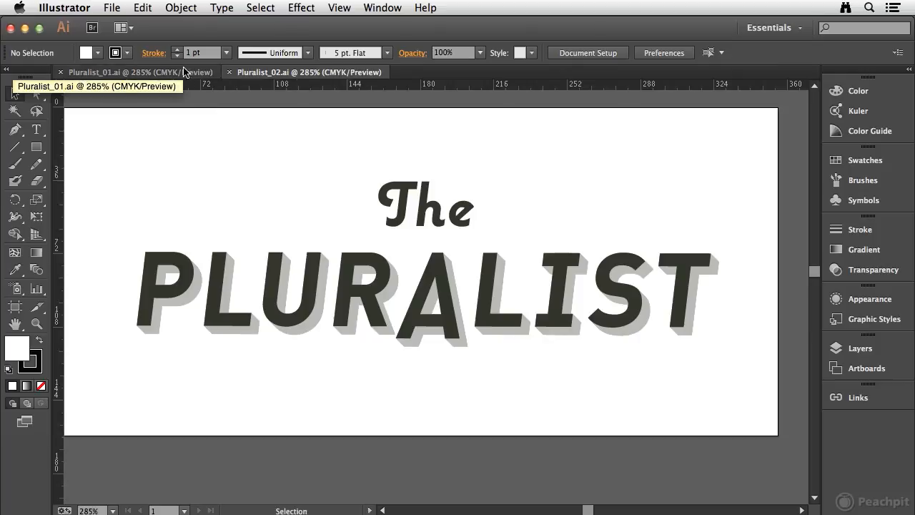
mouse_move(352, 72)
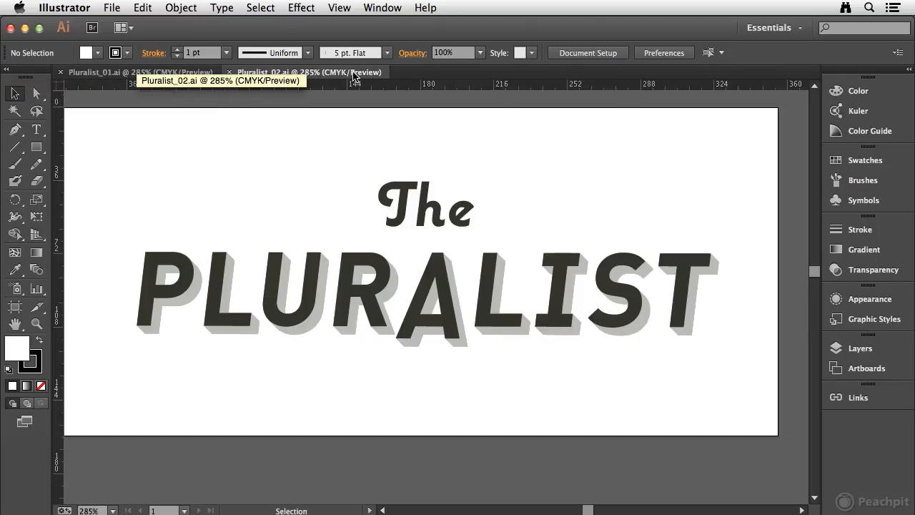
mouse_move(690, 80)
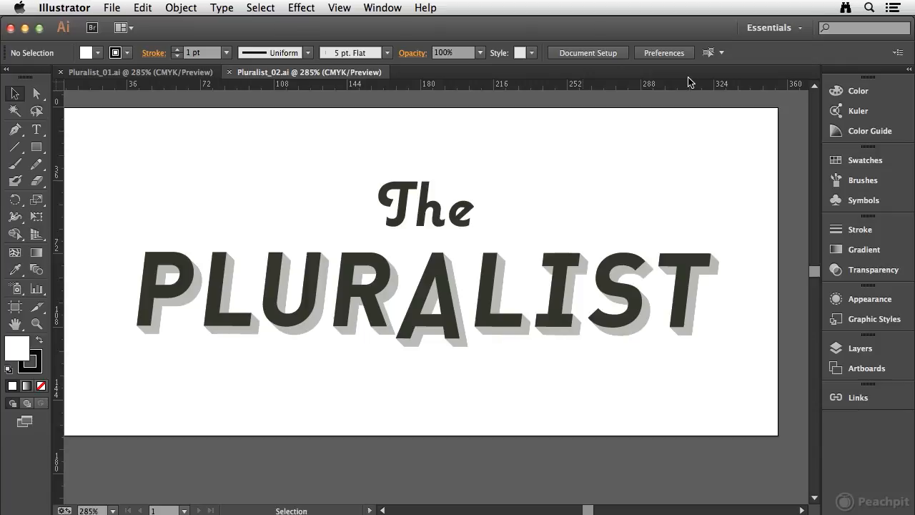
click(383, 9)
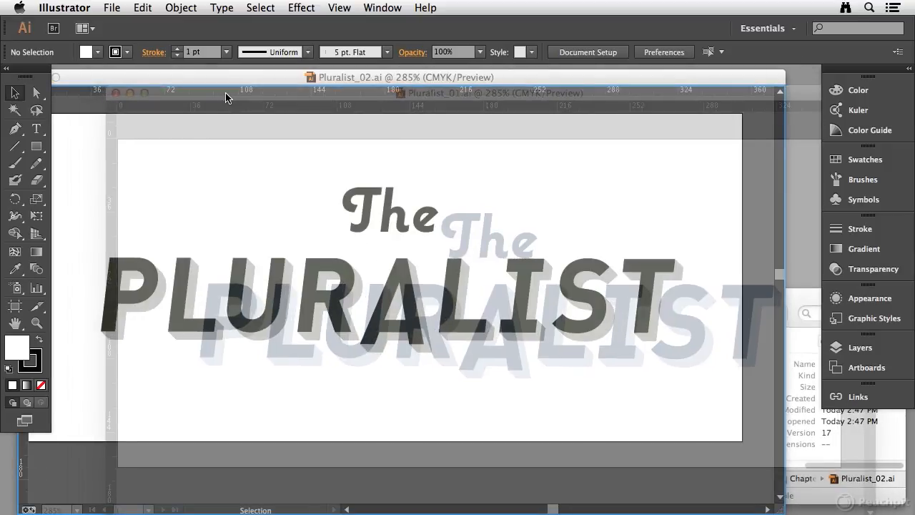
- Bring Pluralist_01.ai to the front in the shared floating document window
click(277, 95)
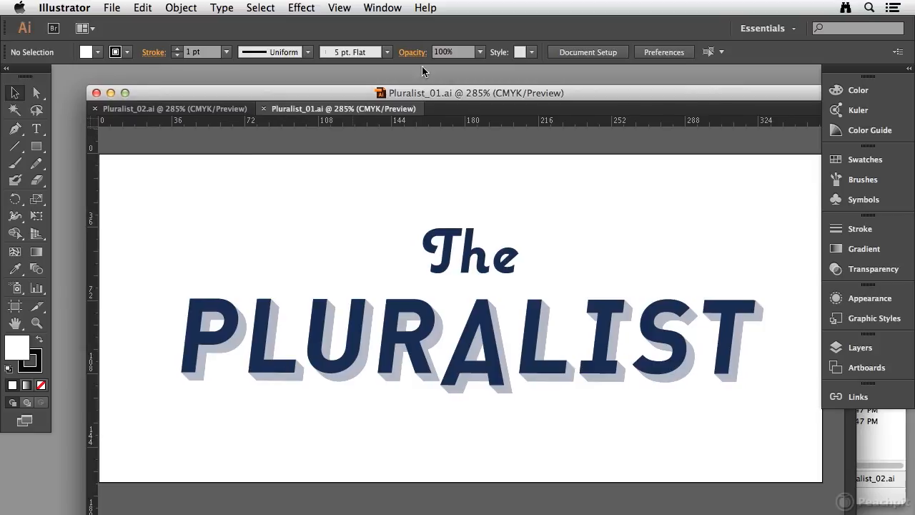
click(383, 9)
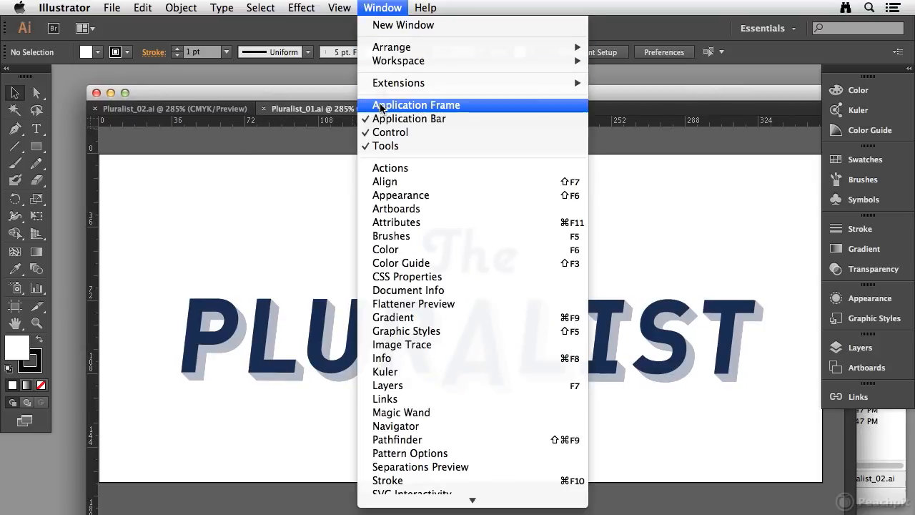
- Turn on the Application Frame, switch between the two Pluralist tabs and close Pluralist_01
click(416, 105)
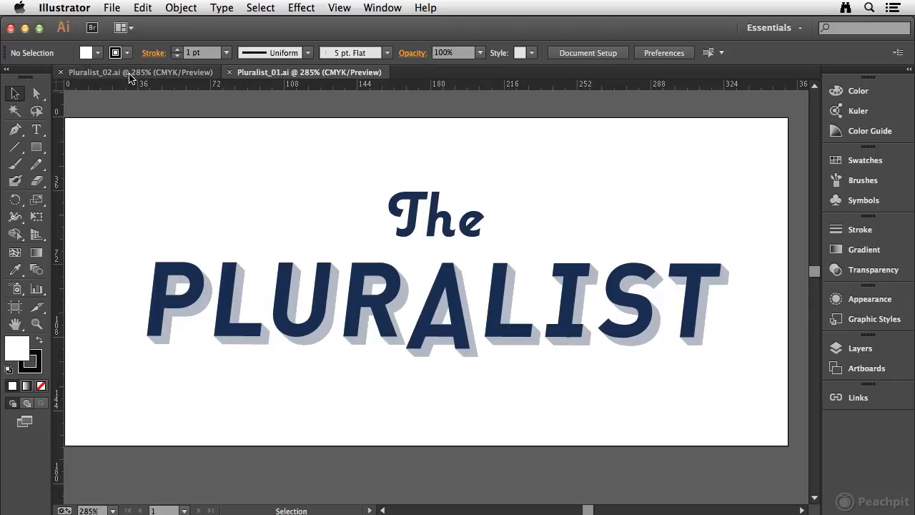
click(307, 71)
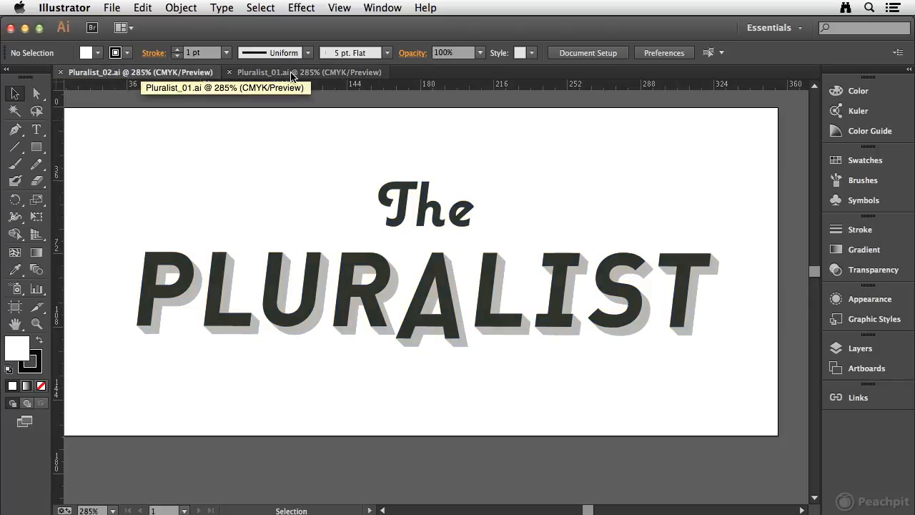
click(309, 71)
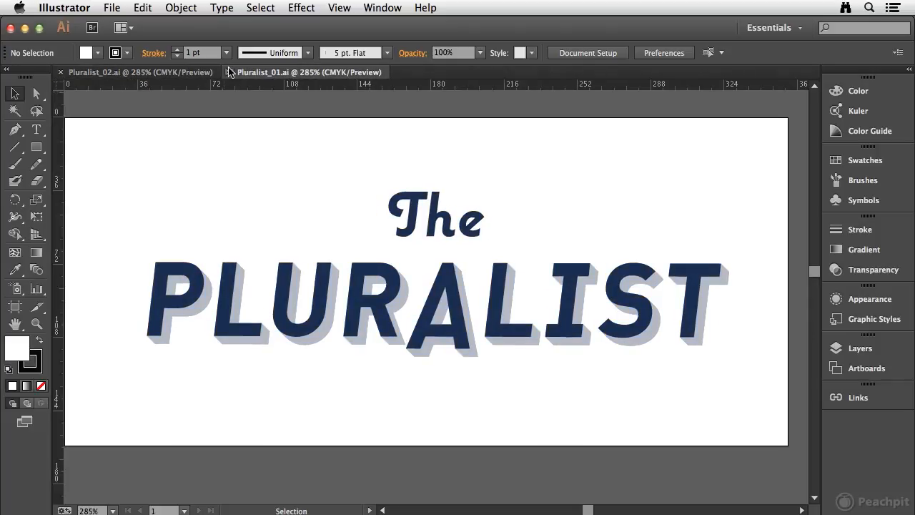
click(309, 72)
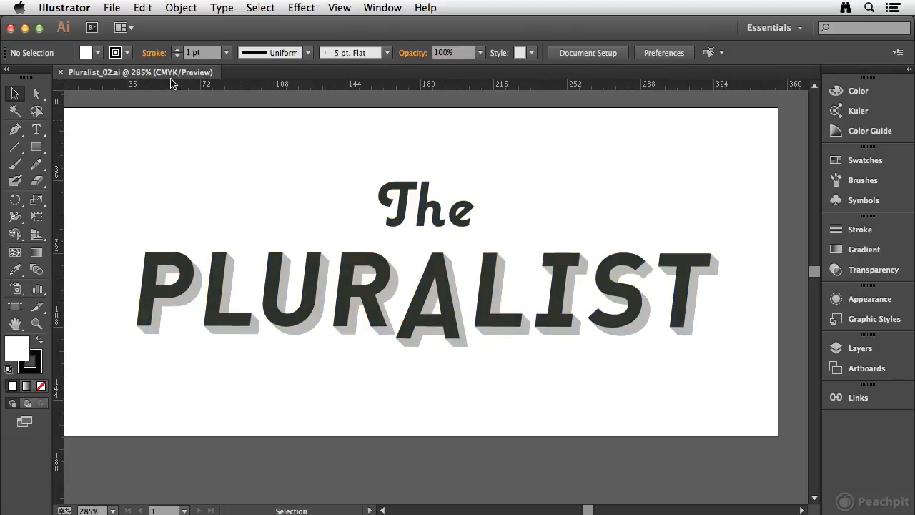
mouse_move(117, 80)
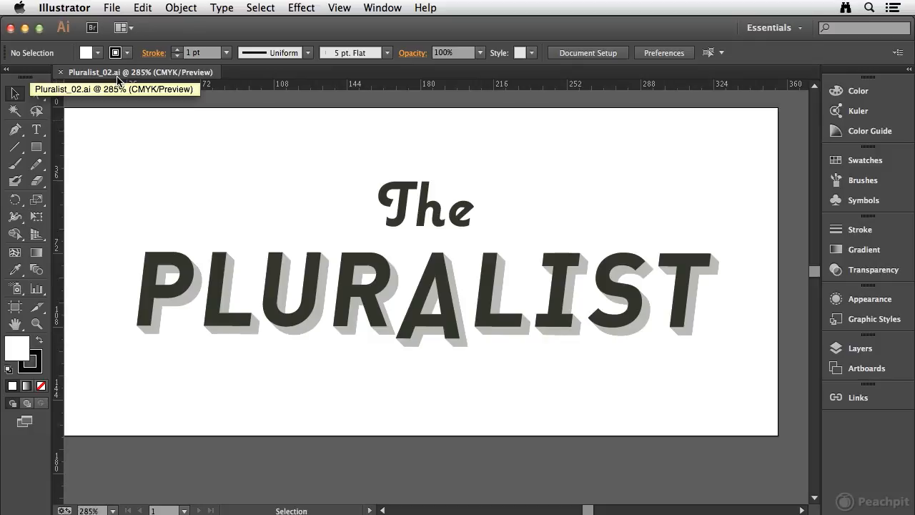
- Reopen Pluralist_01.ai from File > Open Recent Files as a tab beside Pluralist_02
click(111, 8)
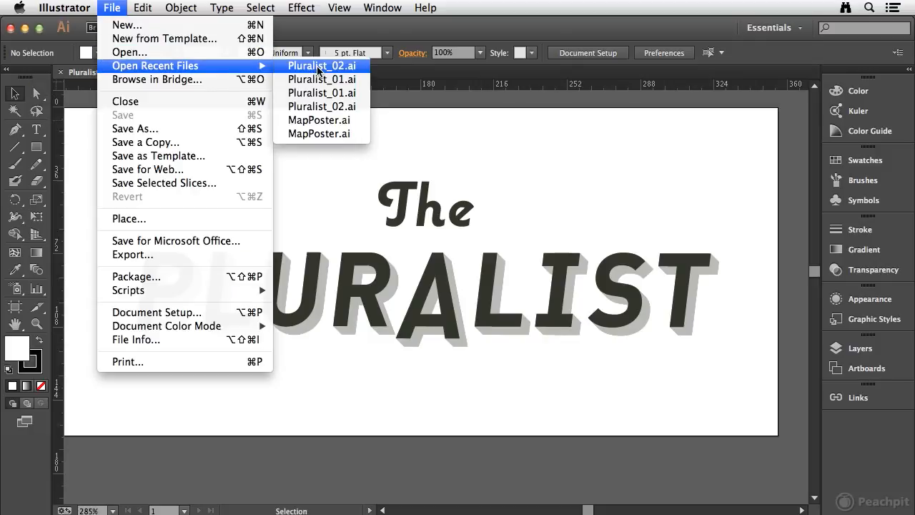
click(320, 66)
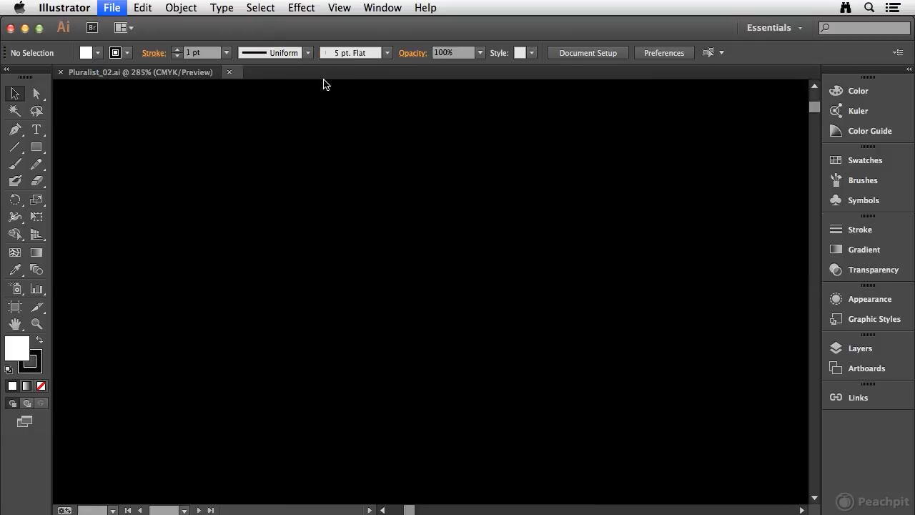
click(307, 72)
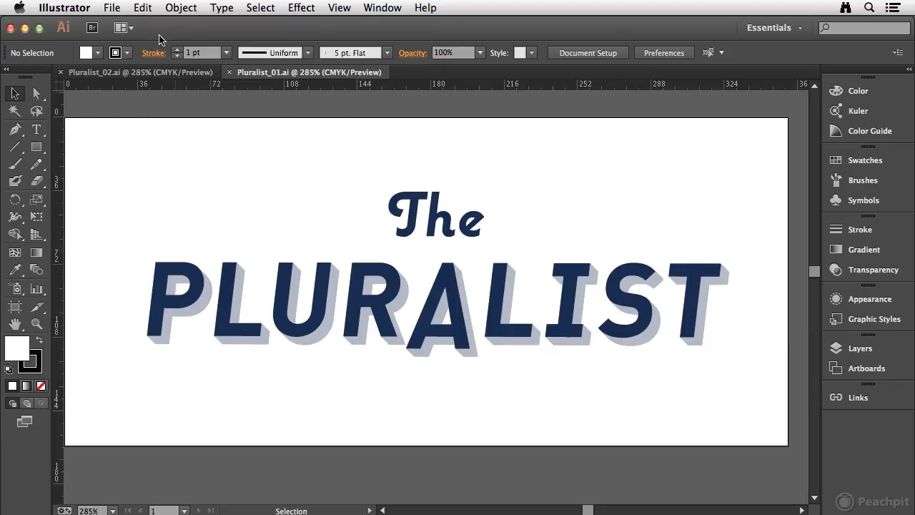
mouse_move(120, 27)
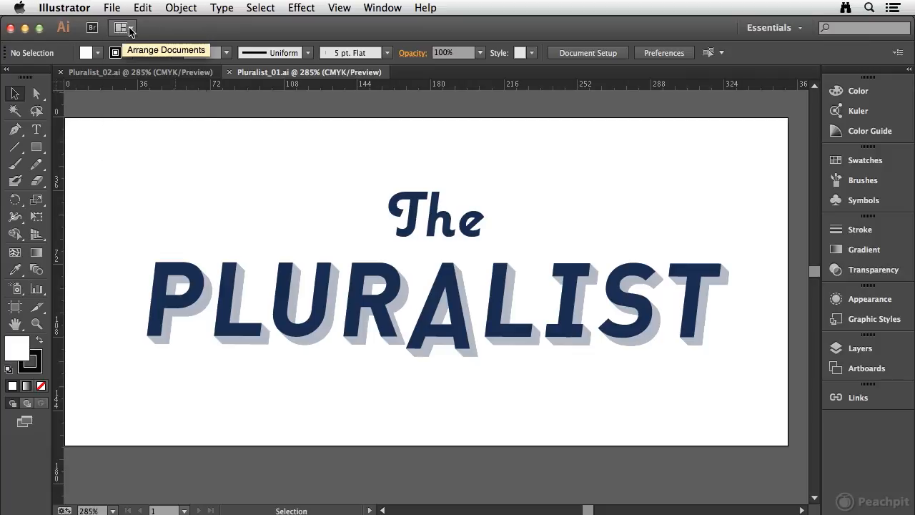
- Arrange Pluralist_01 and Pluralist_02 side by side with the vertical 2-Up layout
click(118, 28)
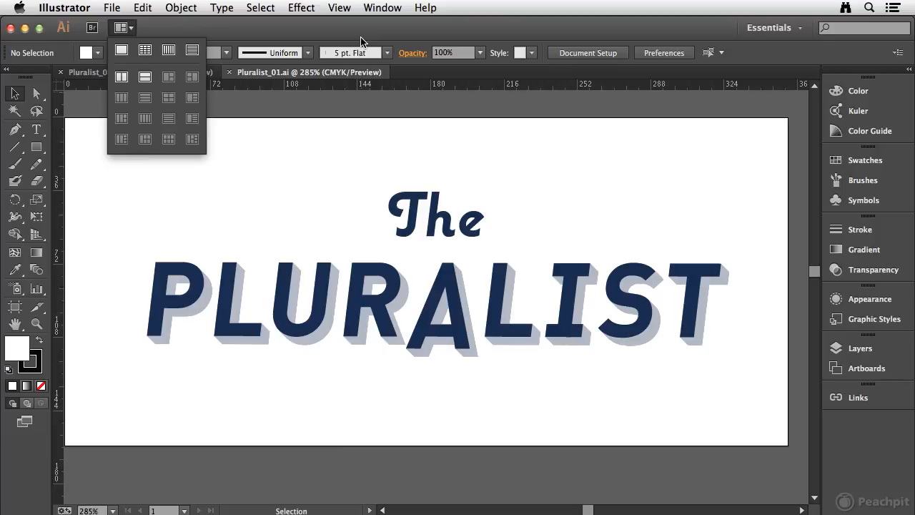
mouse_move(146, 132)
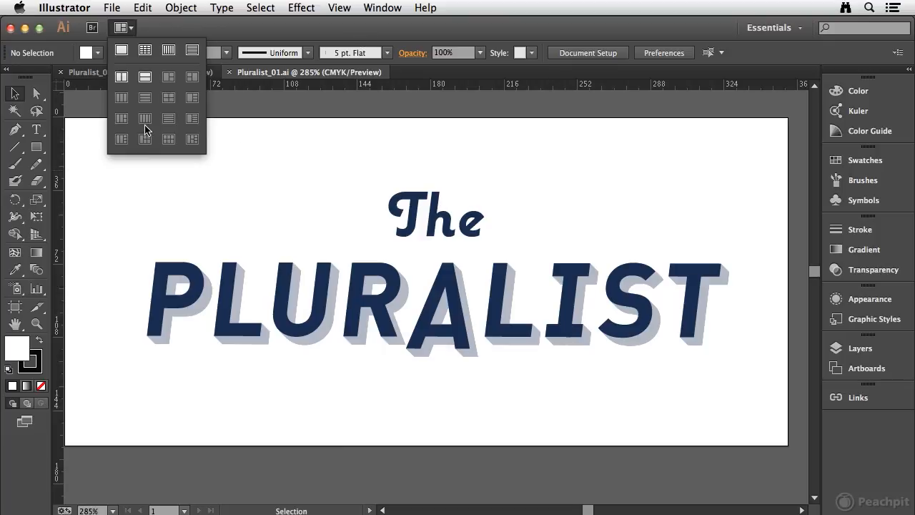
mouse_move(179, 93)
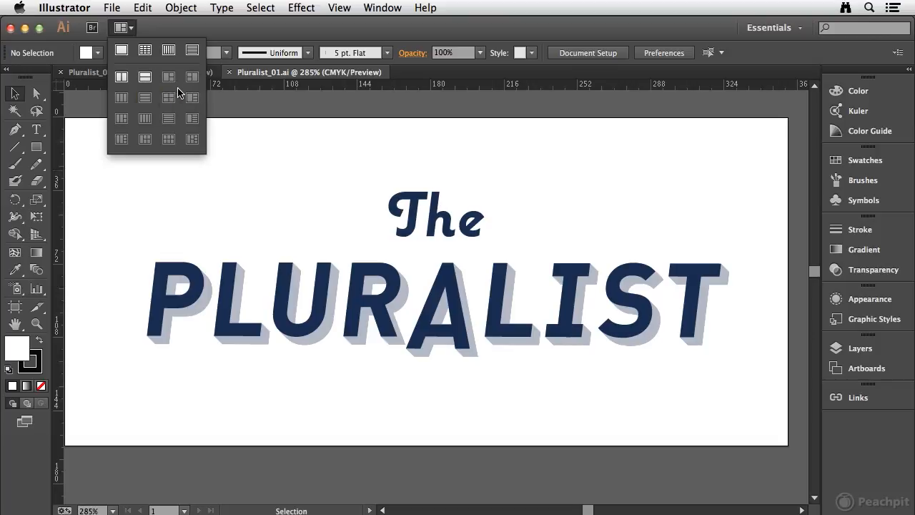
mouse_move(169, 97)
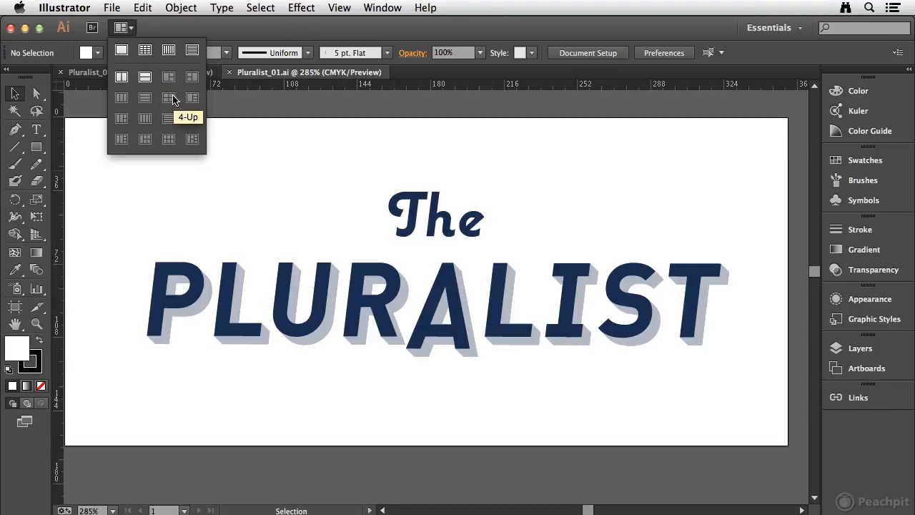
mouse_move(122, 78)
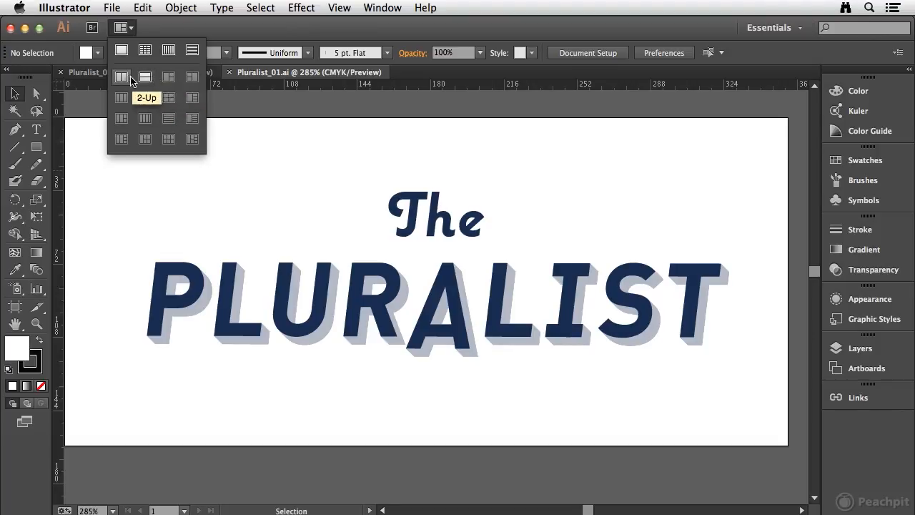
mouse_move(127, 79)
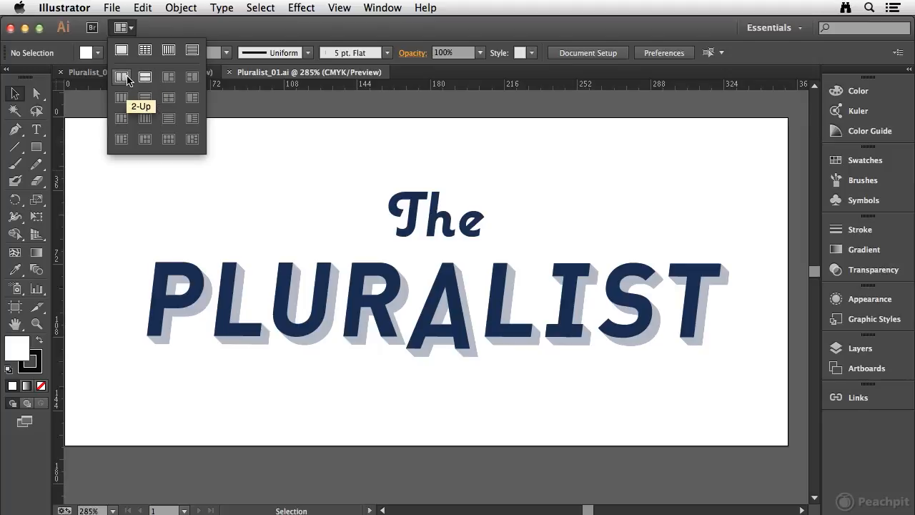
mouse_move(123, 78)
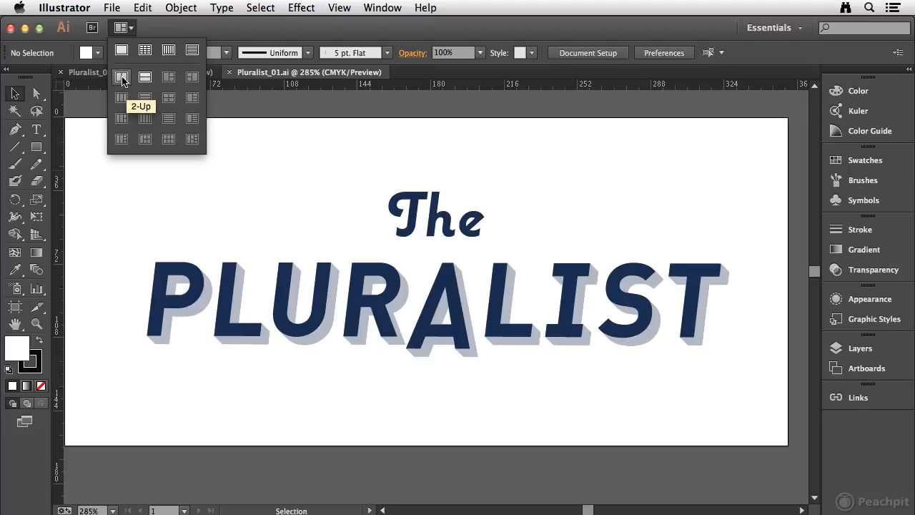
click(121, 77)
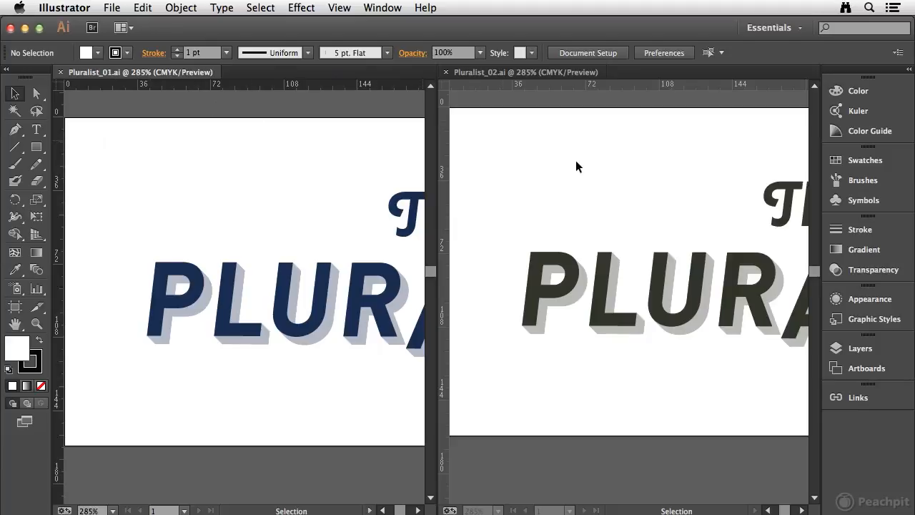
mouse_move(336, 193)
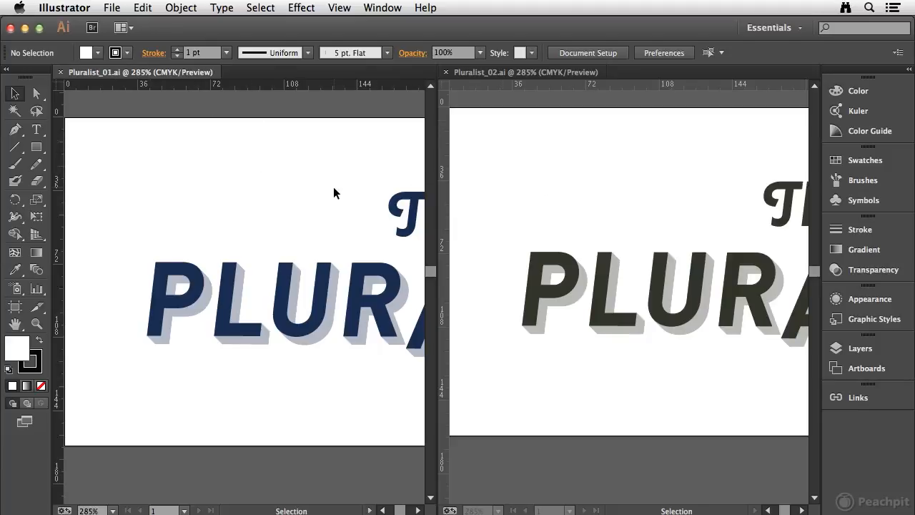
mouse_move(122, 28)
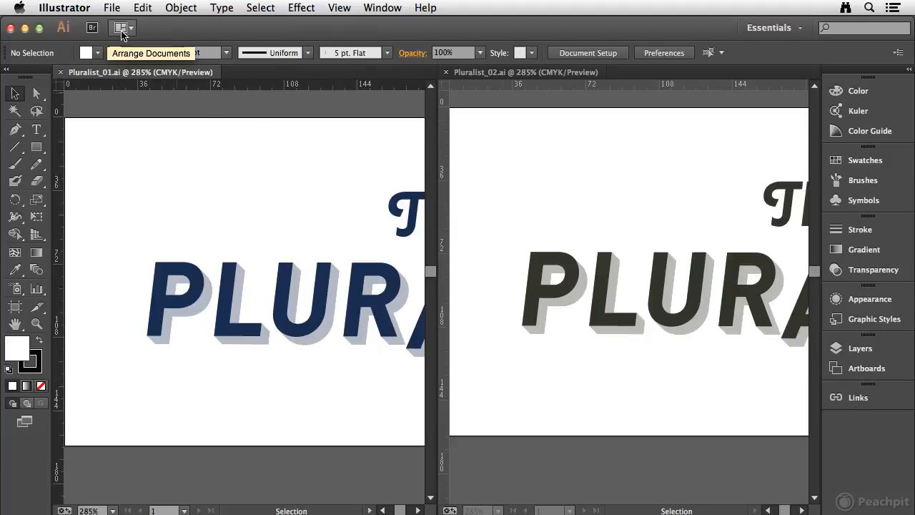
- Switch Arrange Documents to the horizontal 2-Up layout, stacking the documents top and bottom
click(118, 29)
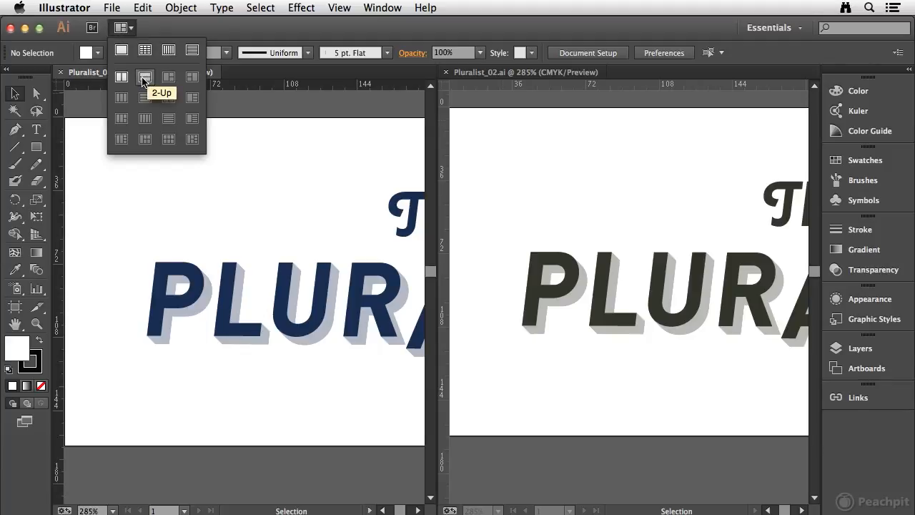
click(144, 77)
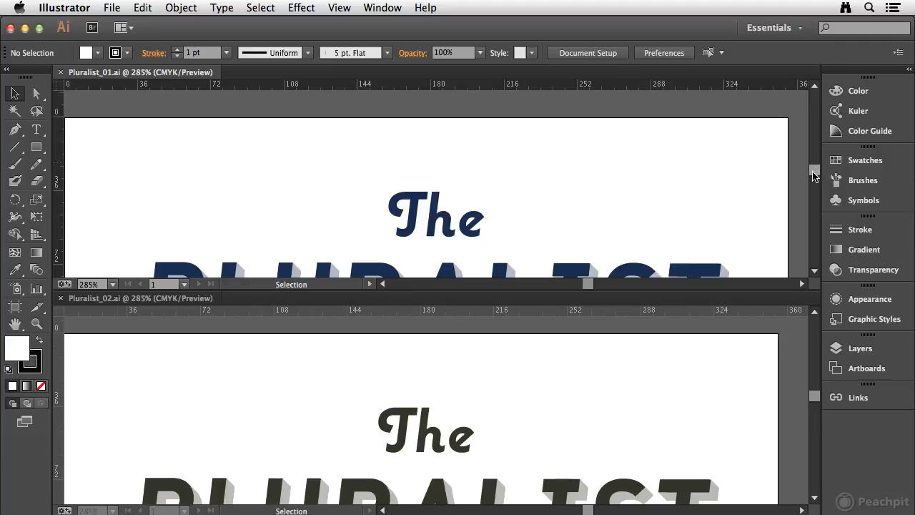
scroll(down, 3)
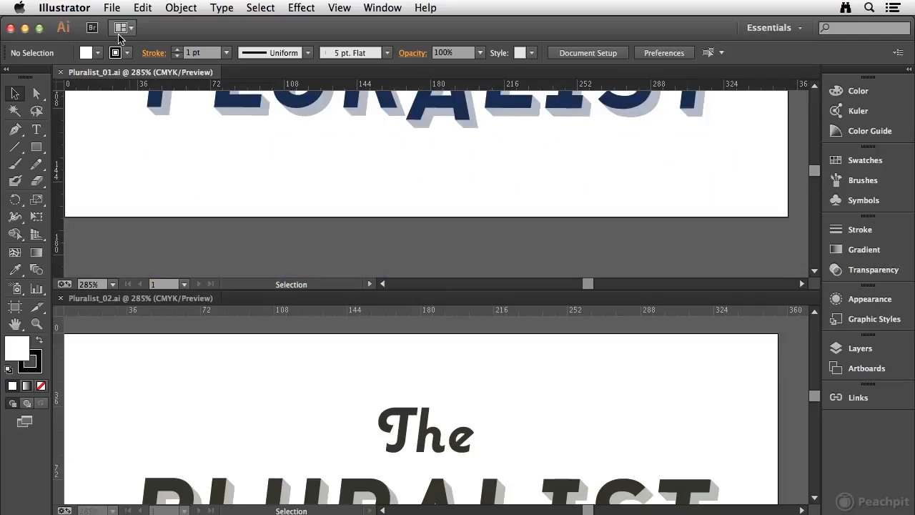
- Consolidate All so both Pluralist documents return to tabs with Pluralist_01 in front
click(119, 28)
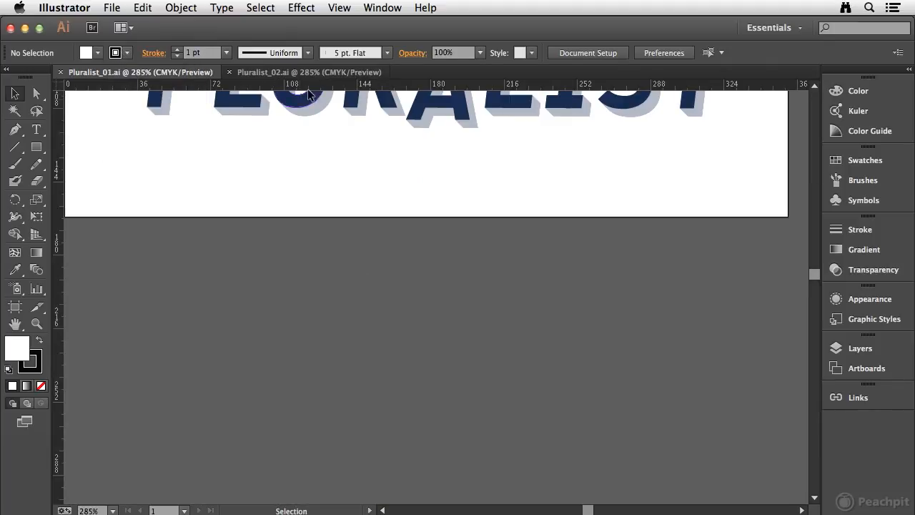
mouse_move(272, 81)
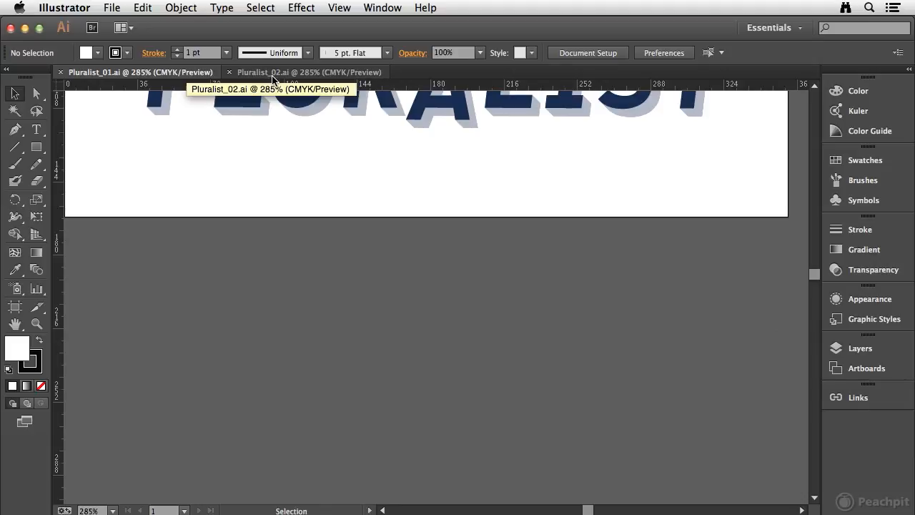
mouse_move(327, 157)
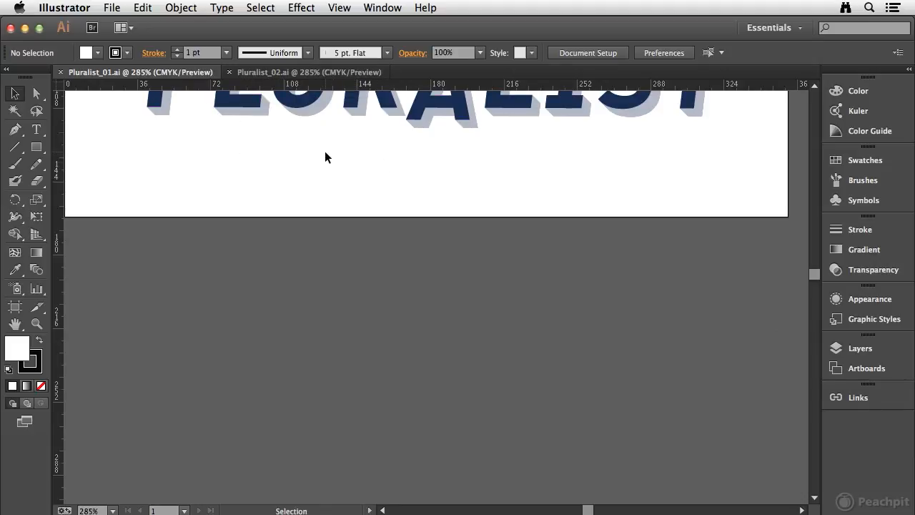
mouse_move(303, 169)
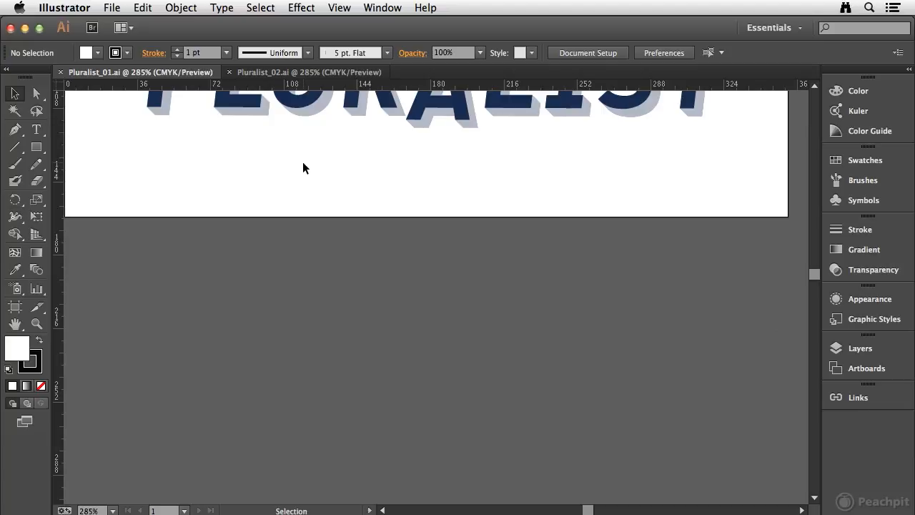
click(15, 110)
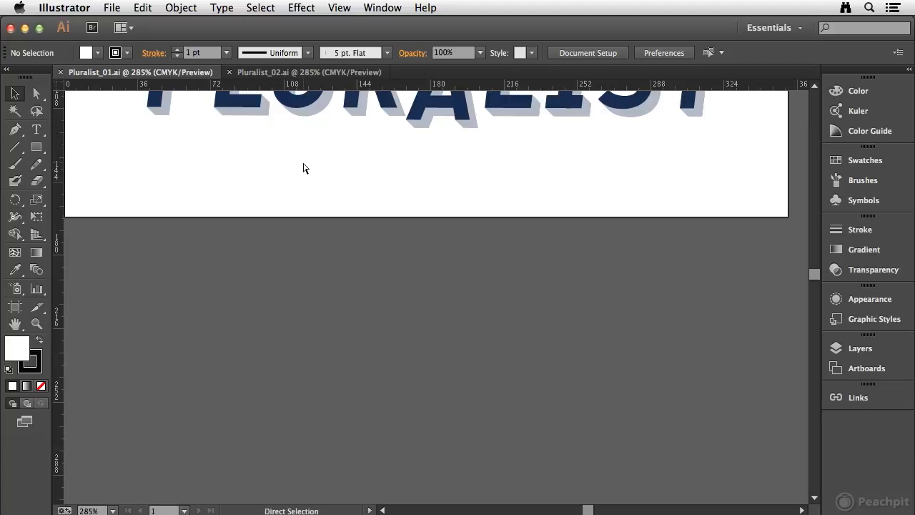